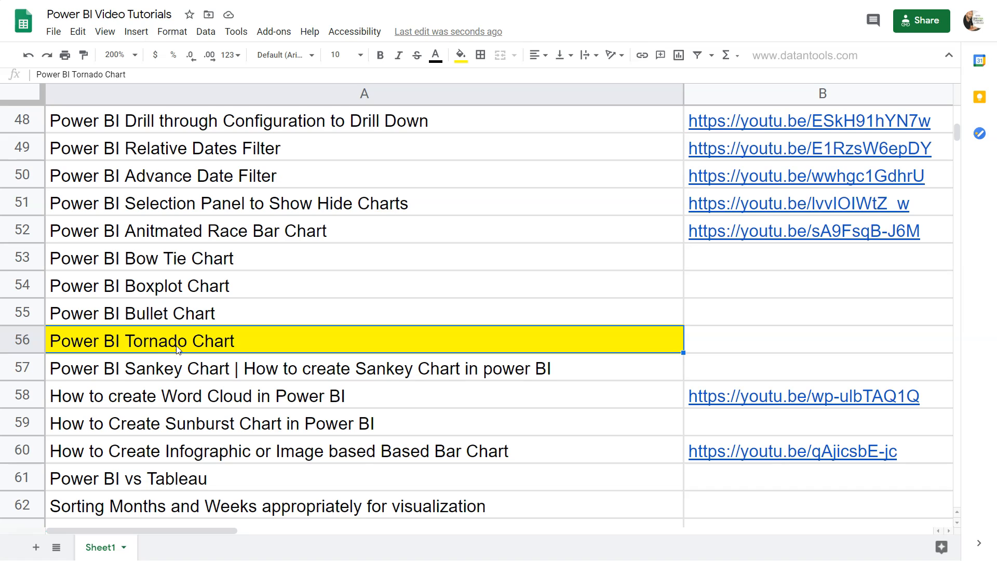
{"action": "mouse_move", "coordinate": [189, 346]}
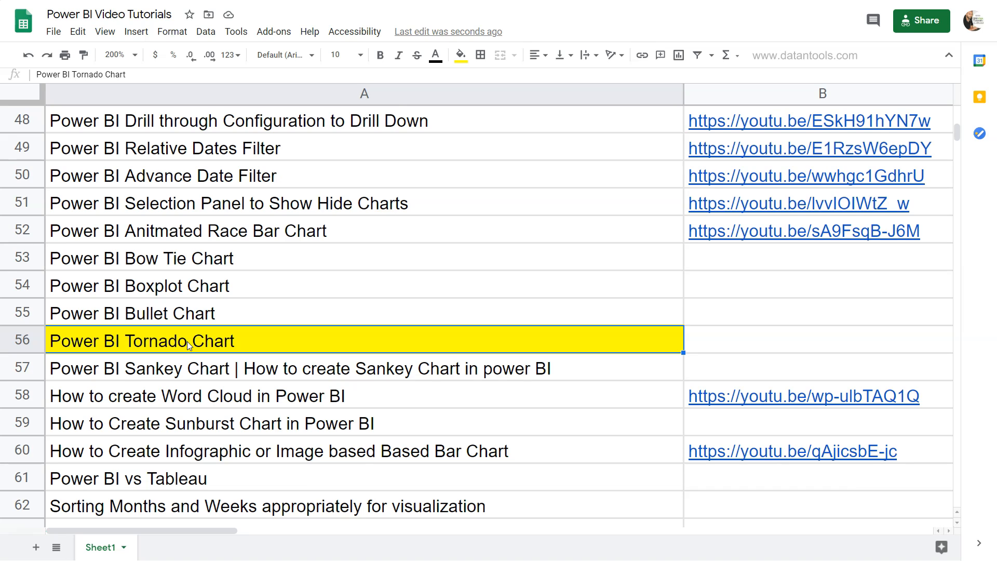
{"action": "mouse_move", "coordinate": [255, 329]}
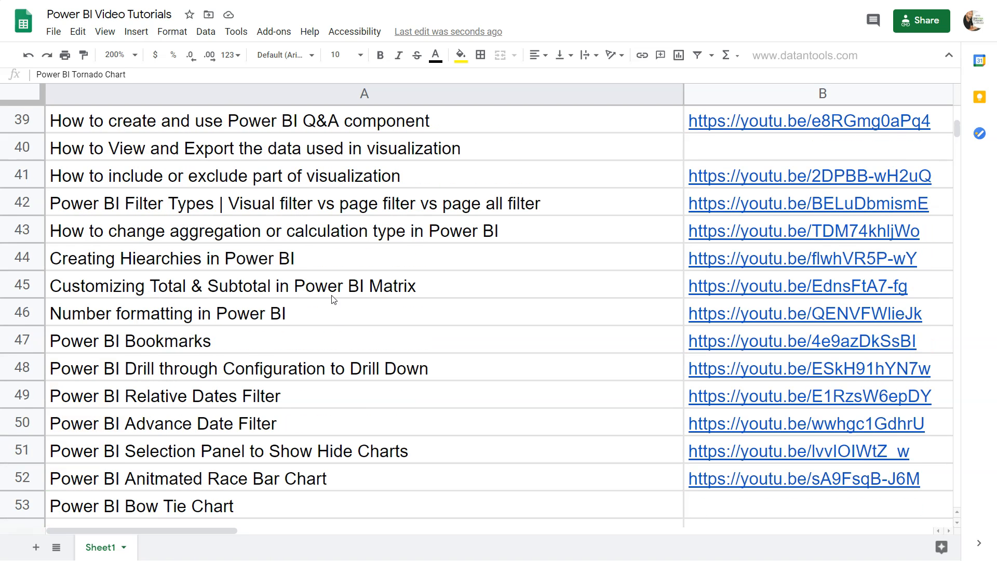
{"action": "mouse_move", "coordinate": [339, 278]}
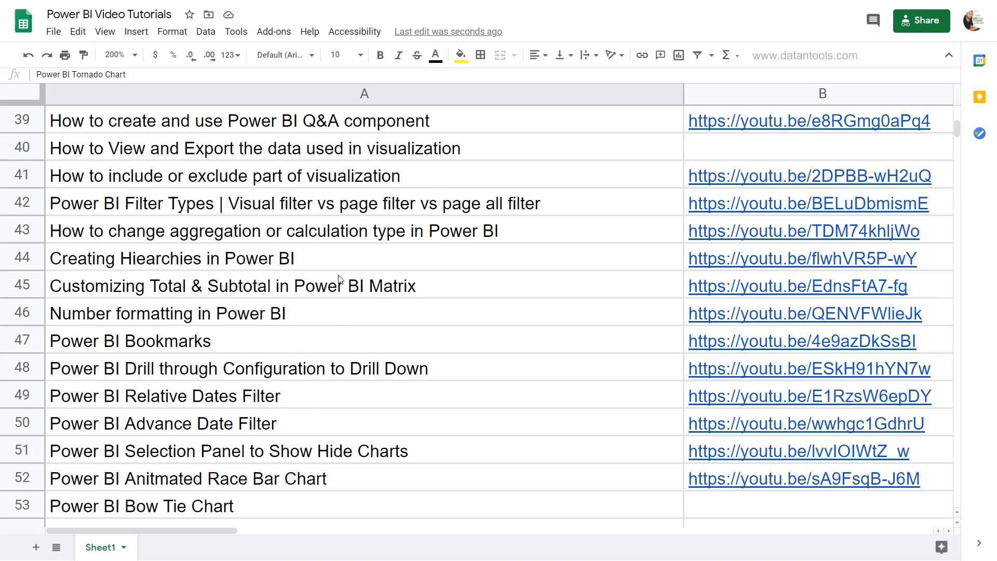
{"action": "mouse_move", "coordinate": [711, 256]}
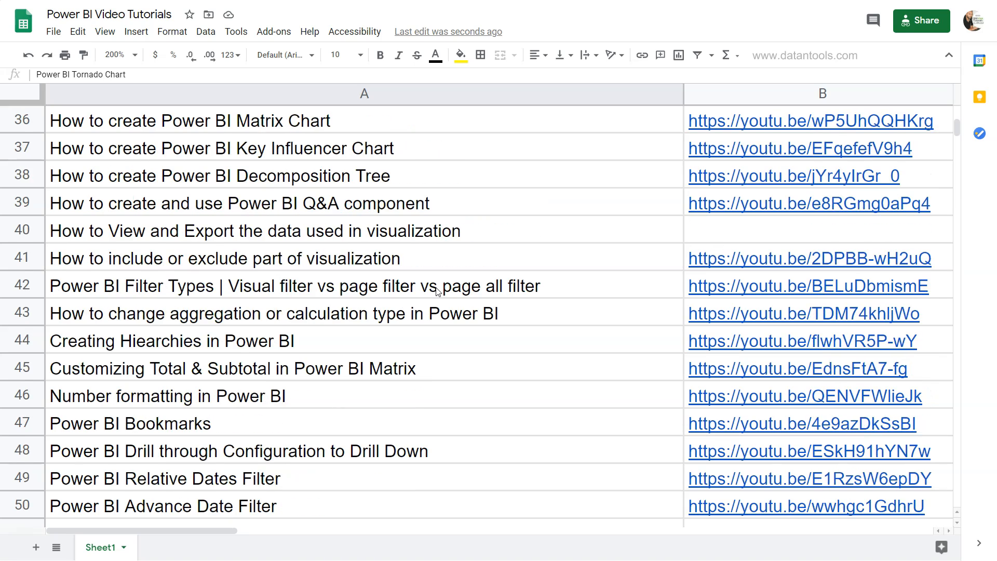
In the Year slicer, select 2009 and Ctrl-add 2012 to compare them
{"action": "scroll", "scroll_direction": "up", "scroll_amount": 3}
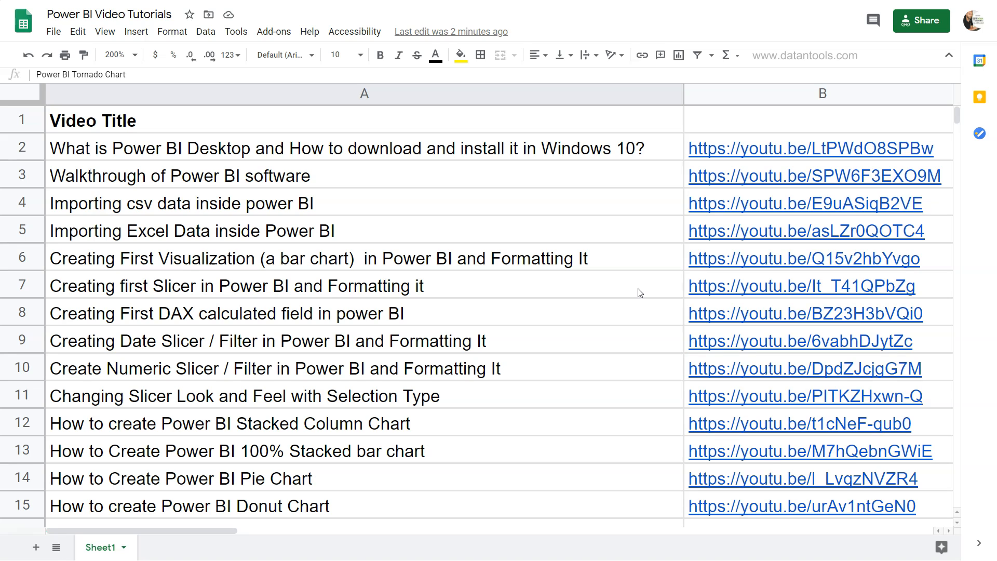
{"action": "scroll", "scroll_direction": "down", "scroll_amount": 3}
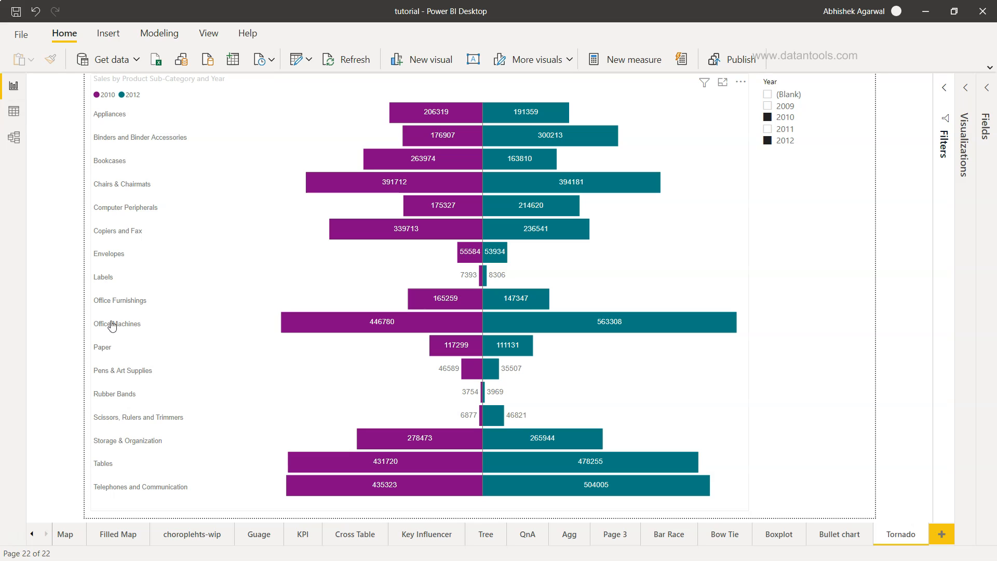
{"action": "mouse_move", "coordinate": [105, 123]}
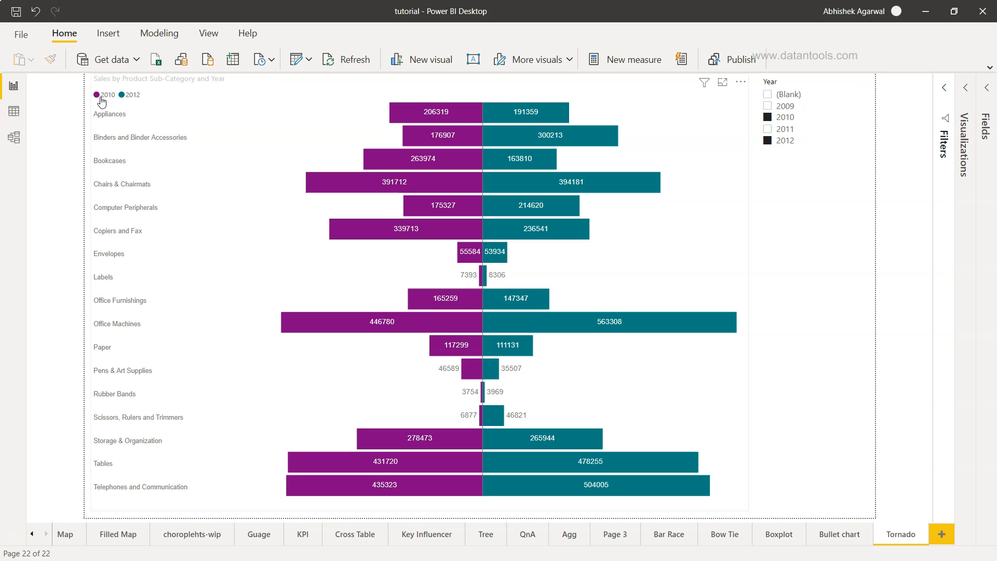
{"action": "mouse_move", "coordinate": [97, 102]}
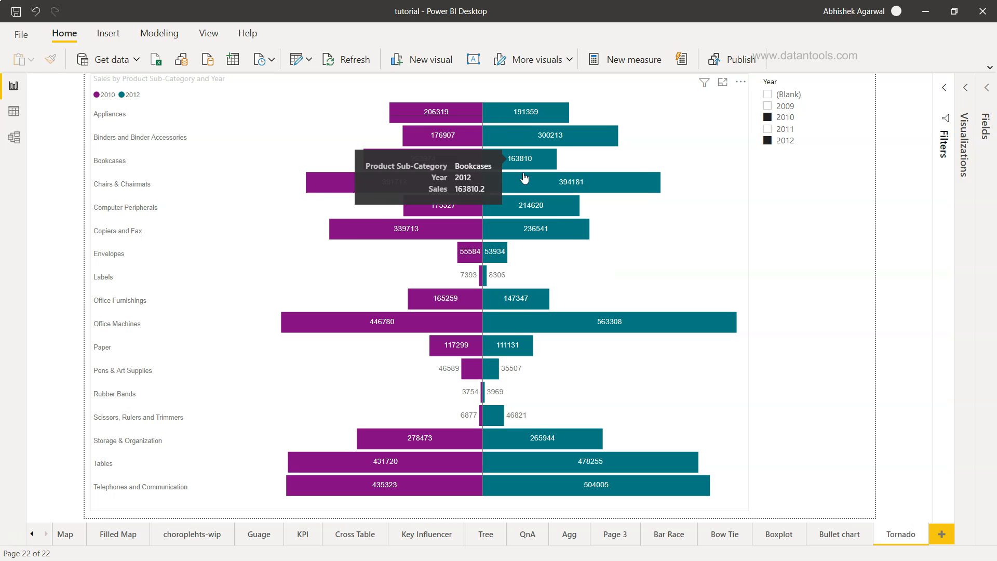
{"action": "mouse_move", "coordinate": [606, 154]}
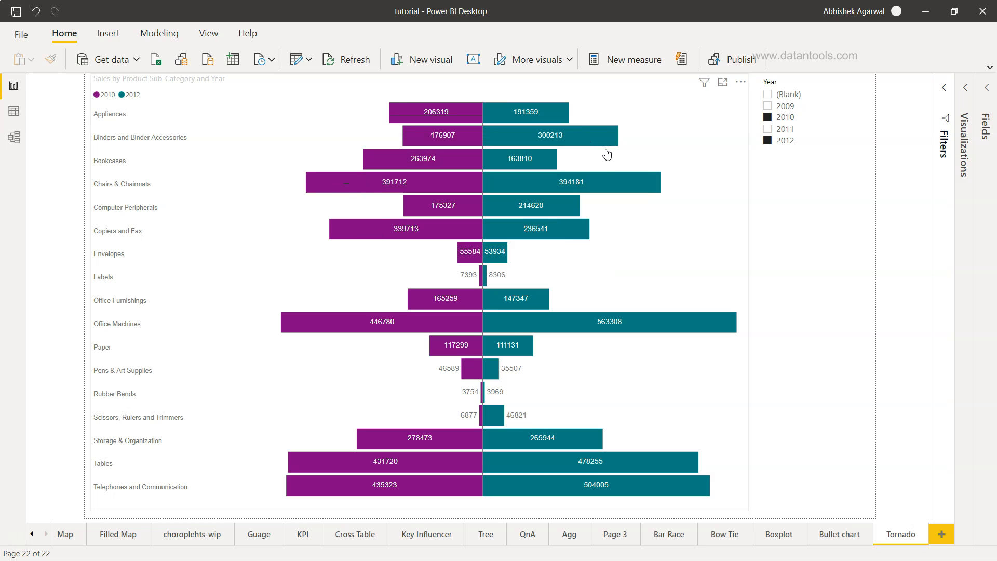
{"action": "mouse_move", "coordinate": [634, 260]}
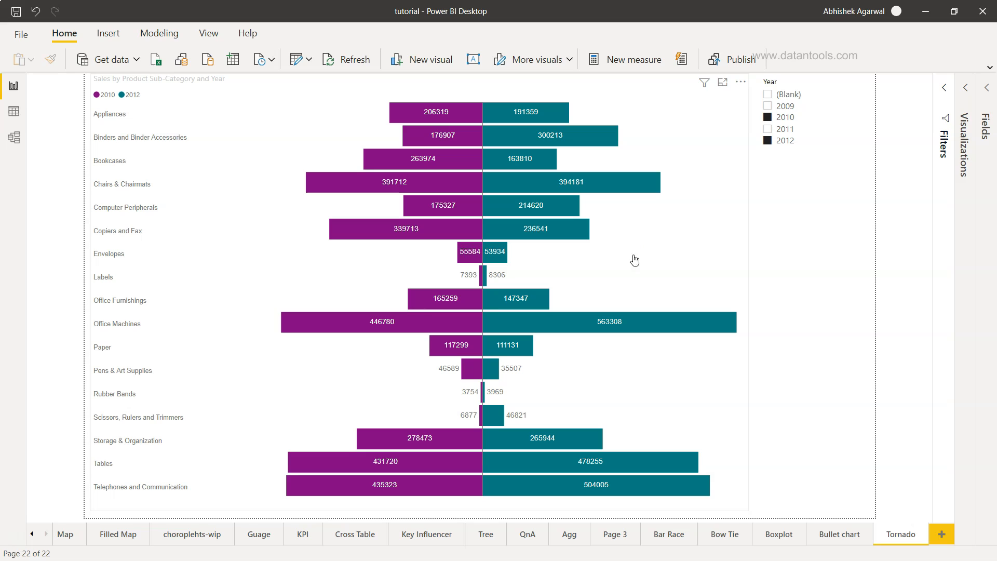
{"action": "mouse_move", "coordinate": [654, 266]}
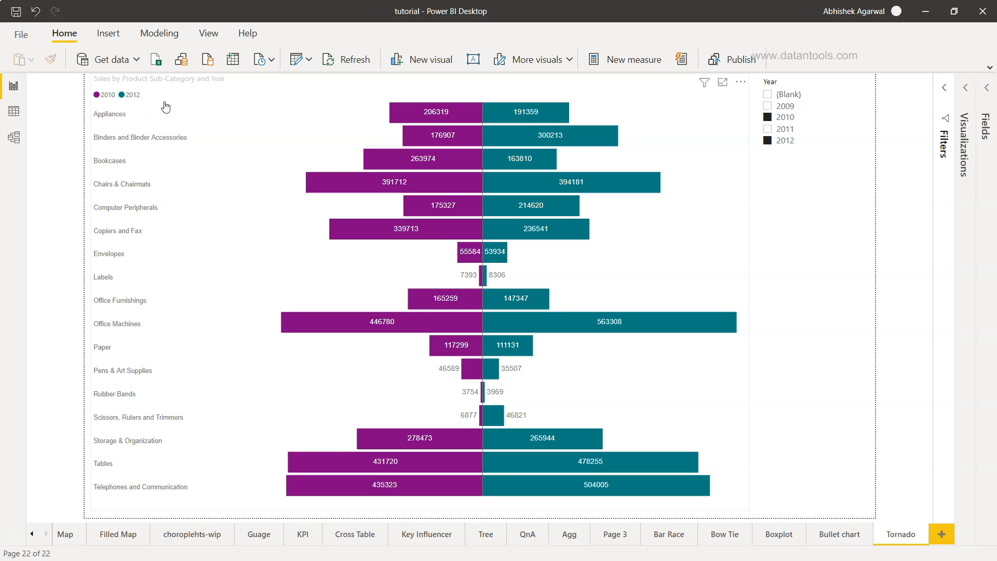
{"action": "mouse_move", "coordinate": [588, 329]}
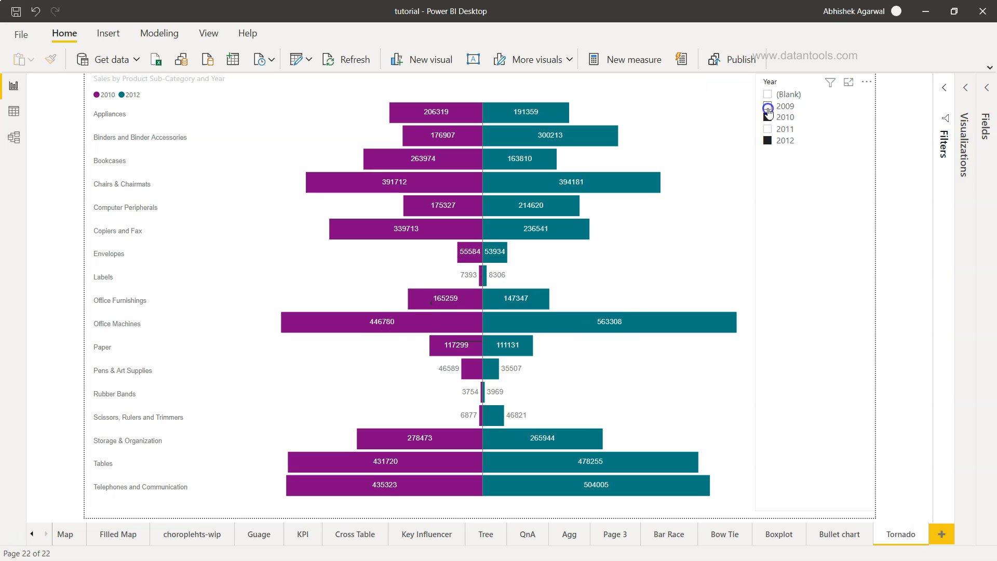
{"action": "left_click", "coordinate": [784, 105]}
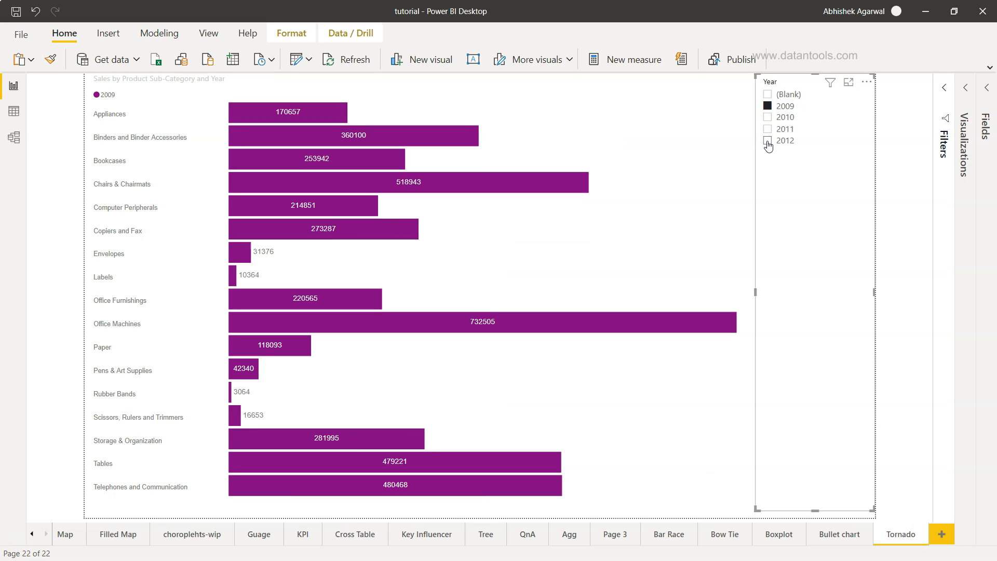
{"action": "left_click", "coordinate": [767, 141]}
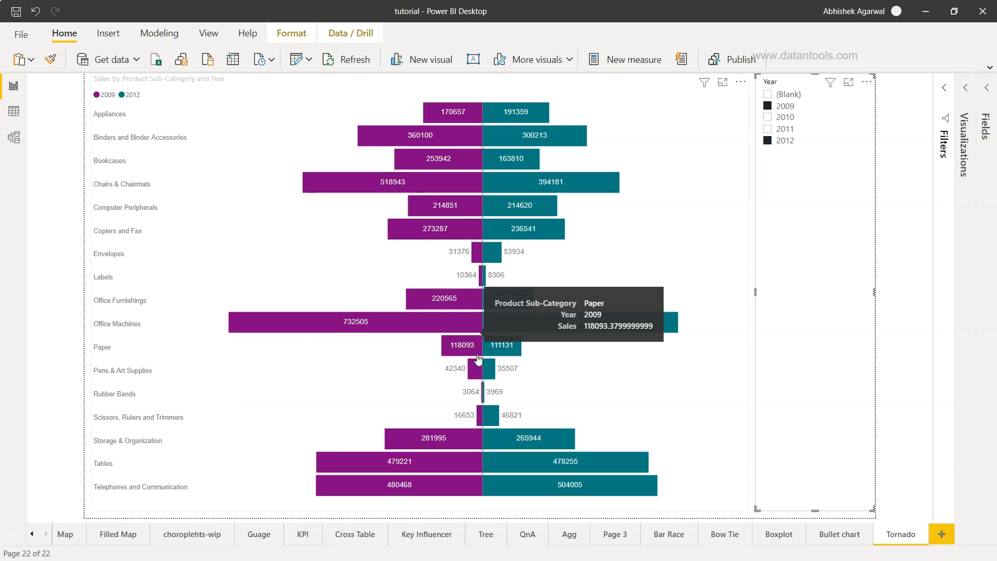
{"action": "mouse_move", "coordinate": [784, 360]}
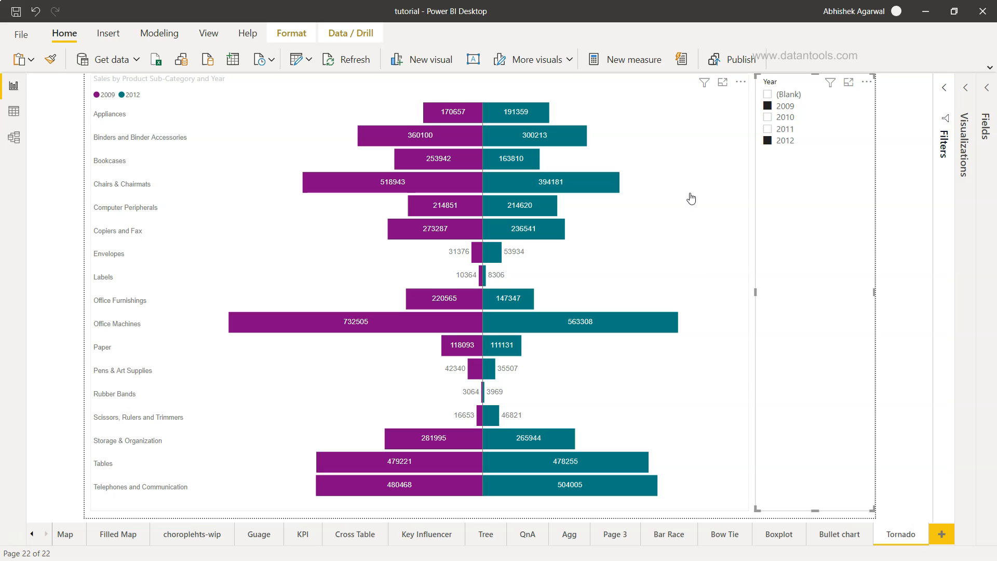
Remove the tornado chart and the year slicer, then expand the Visualizations pane
{"action": "left_click", "coordinate": [740, 81]}
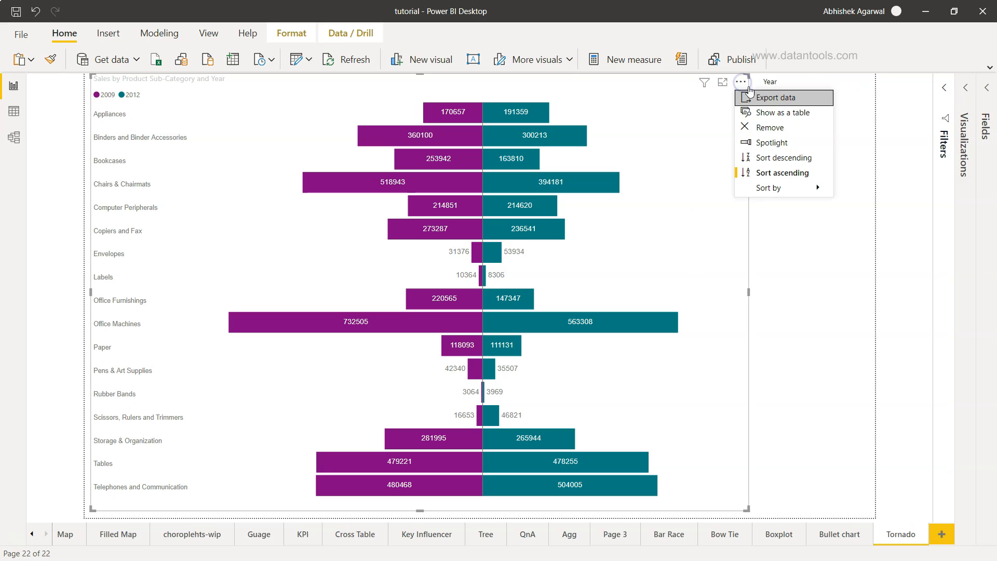
{"action": "mouse_move", "coordinate": [783, 127]}
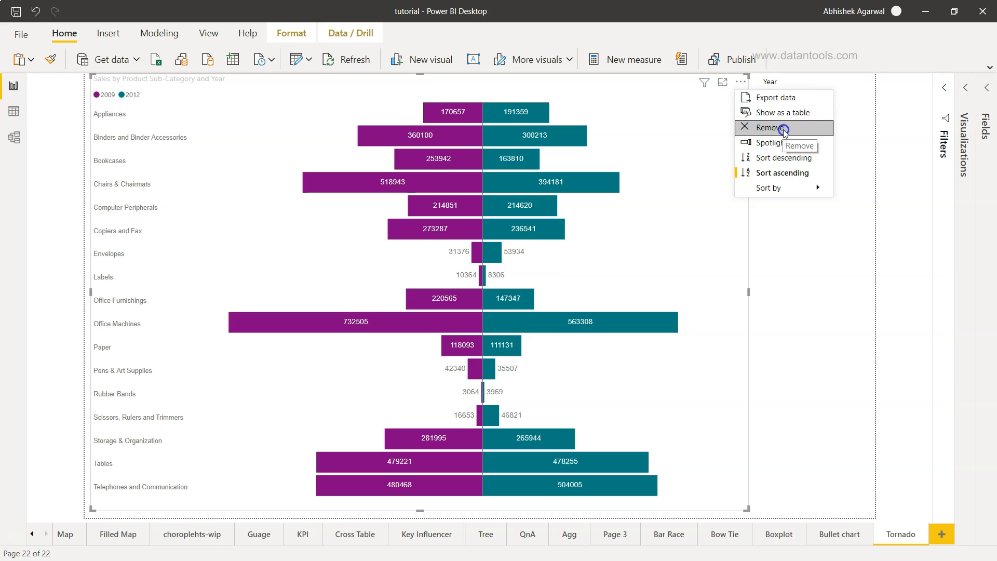
{"action": "left_click", "coordinate": [770, 127]}
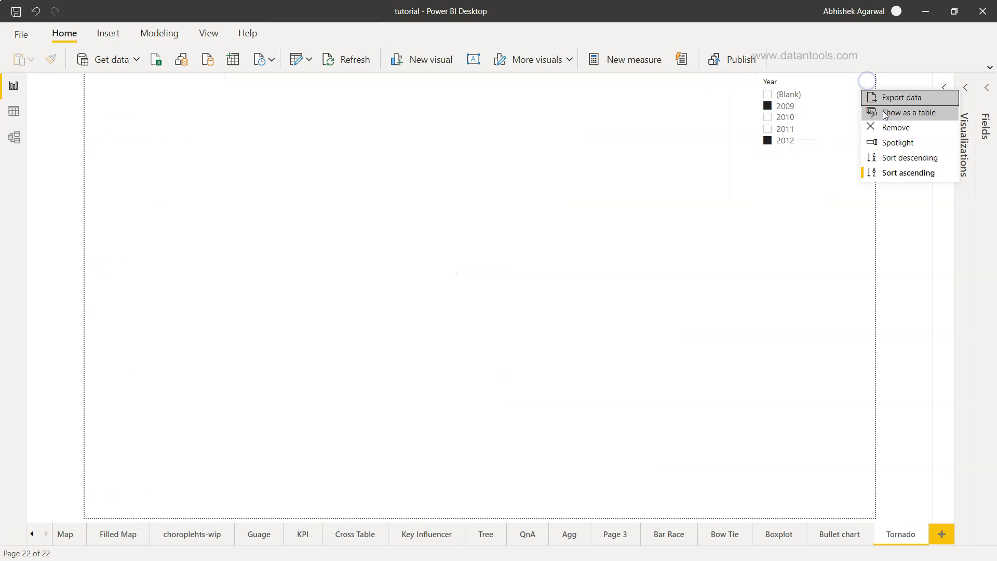
{"action": "left_click", "coordinate": [896, 127]}
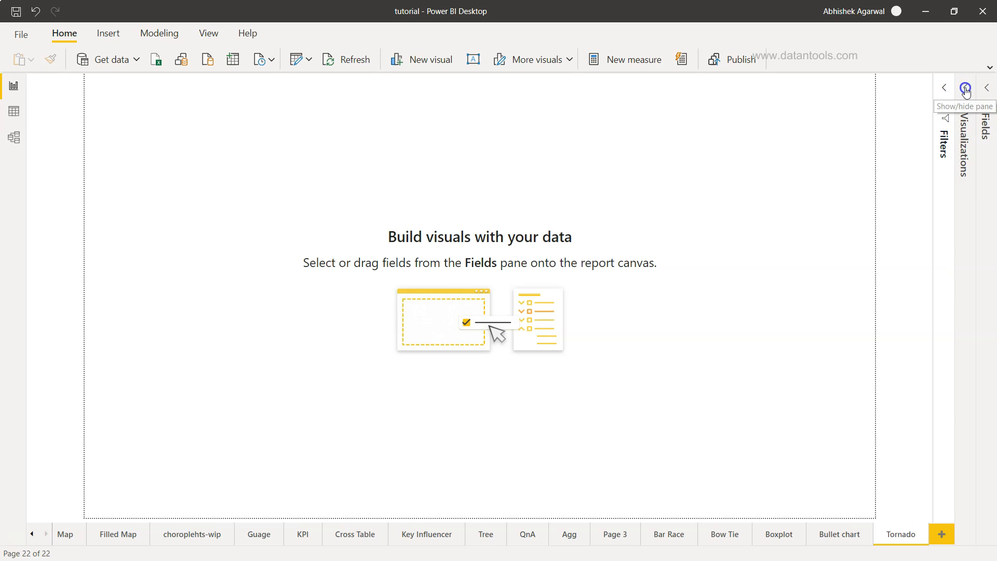
{"action": "left_click", "coordinate": [964, 88]}
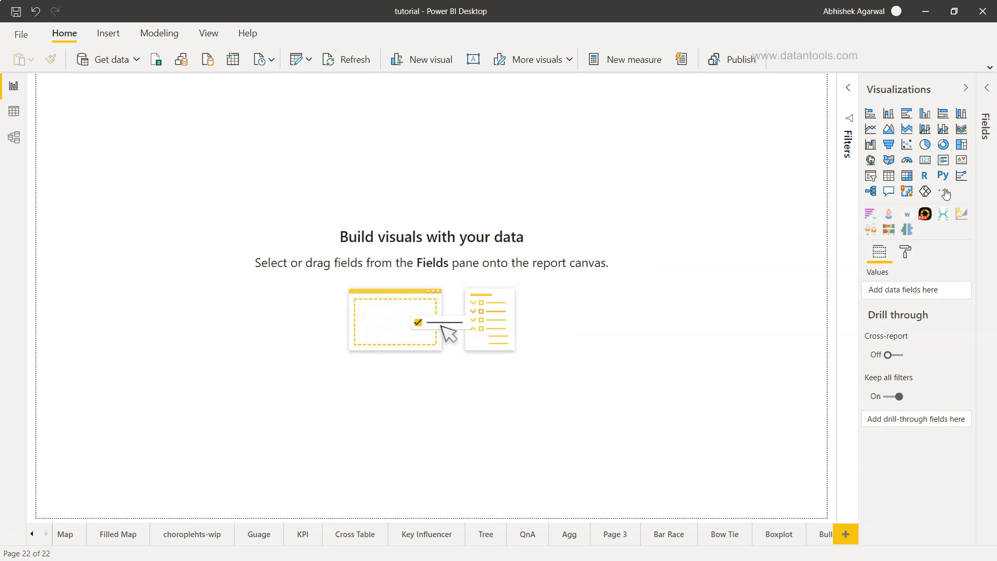
{"action": "mouse_move", "coordinate": [945, 193]}
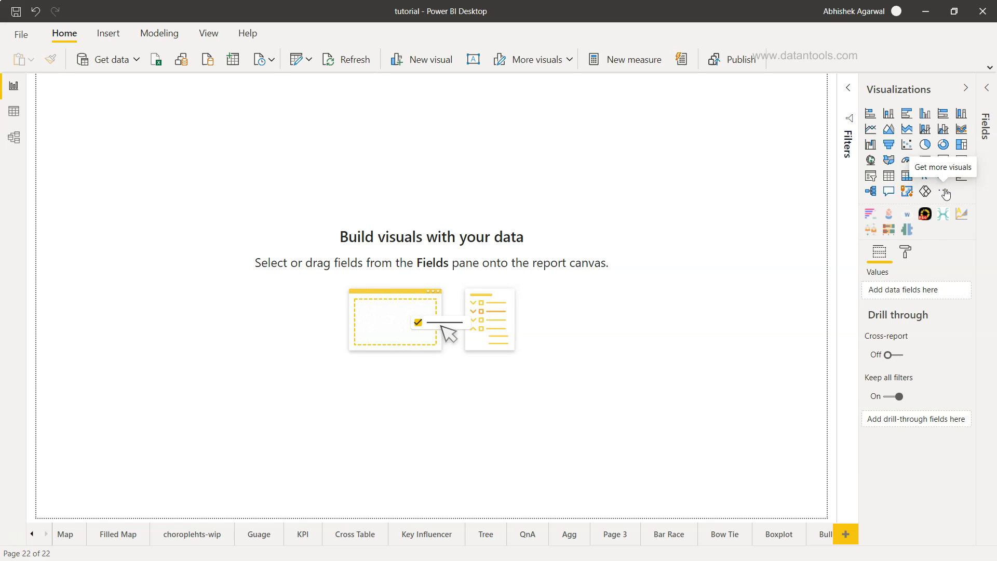
Browse the Power BI Visuals marketplace's All category to the Tornado chart, then close it
{"action": "left_click", "coordinate": [945, 192]}
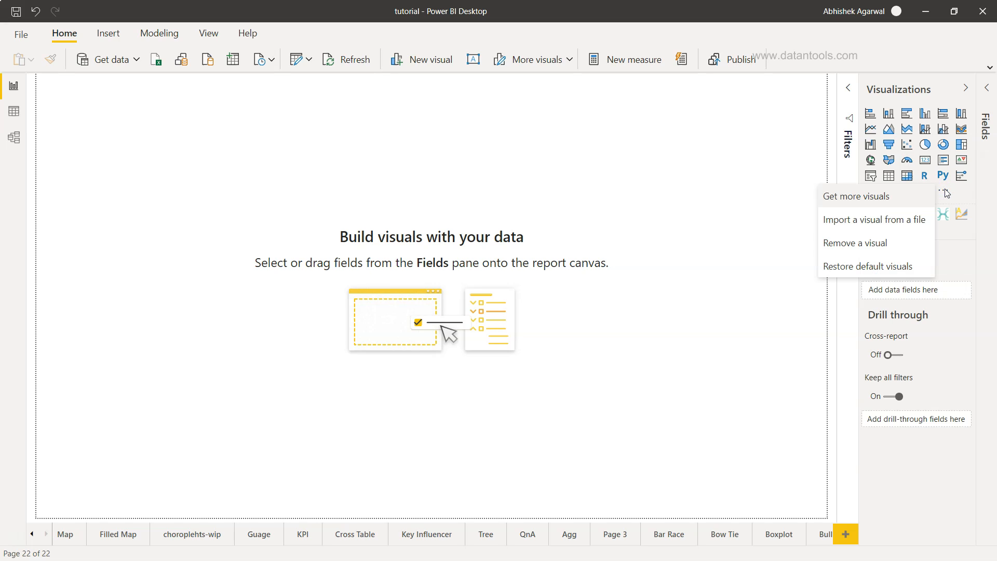
{"action": "mouse_move", "coordinate": [881, 200]}
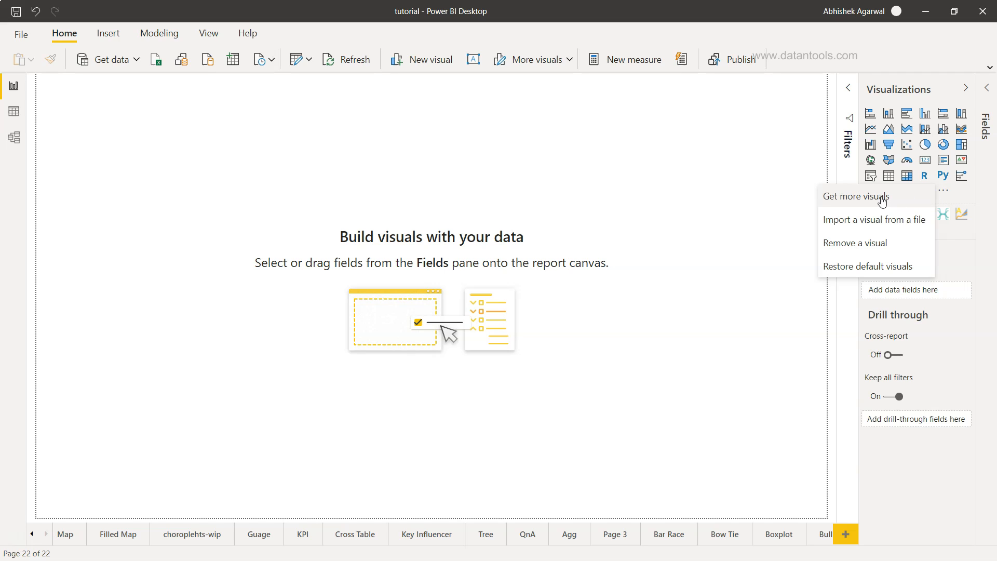
{"action": "left_click", "coordinate": [854, 196]}
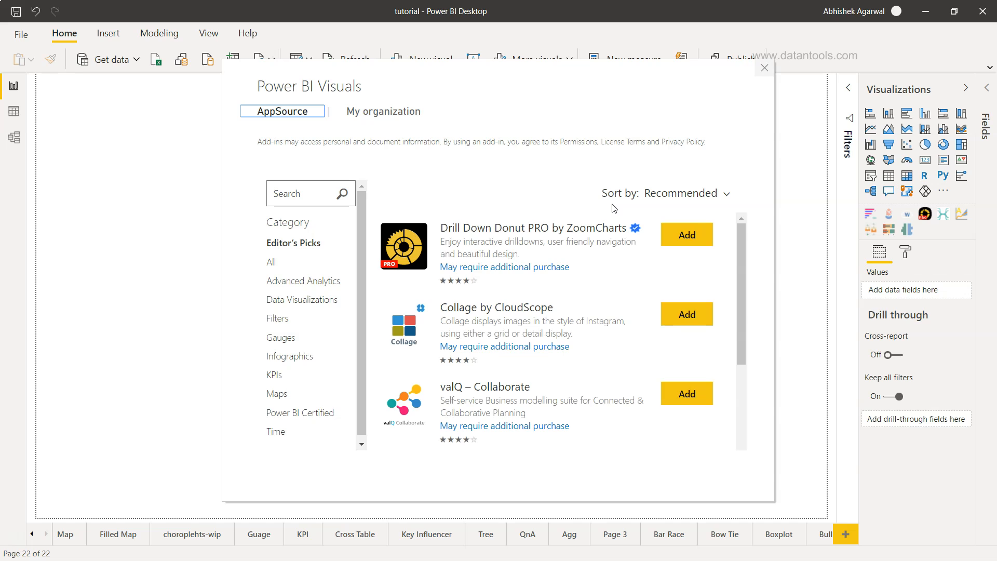
{"action": "scroll", "scroll_direction": "down", "scroll_amount": 3}
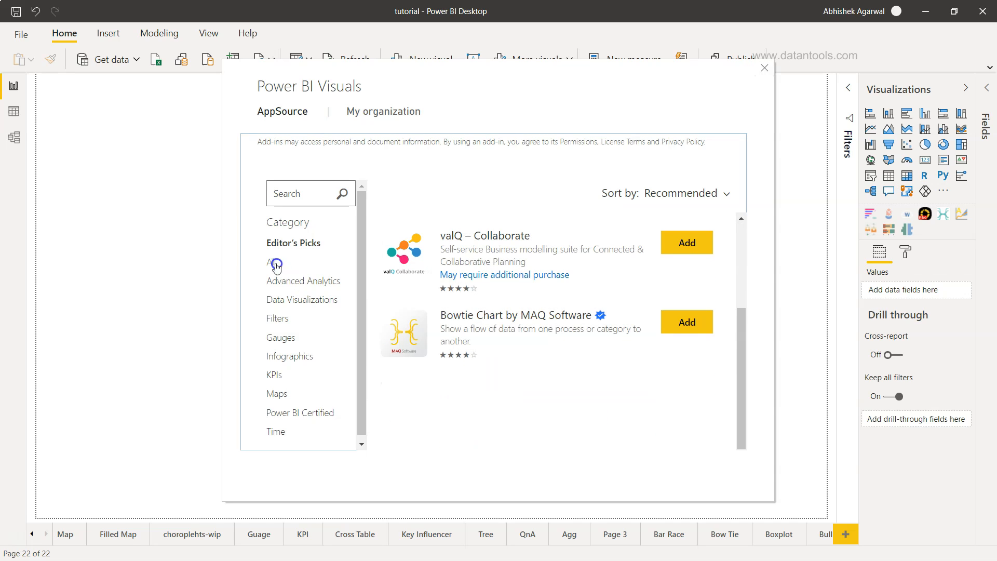
{"action": "left_click", "coordinate": [273, 261]}
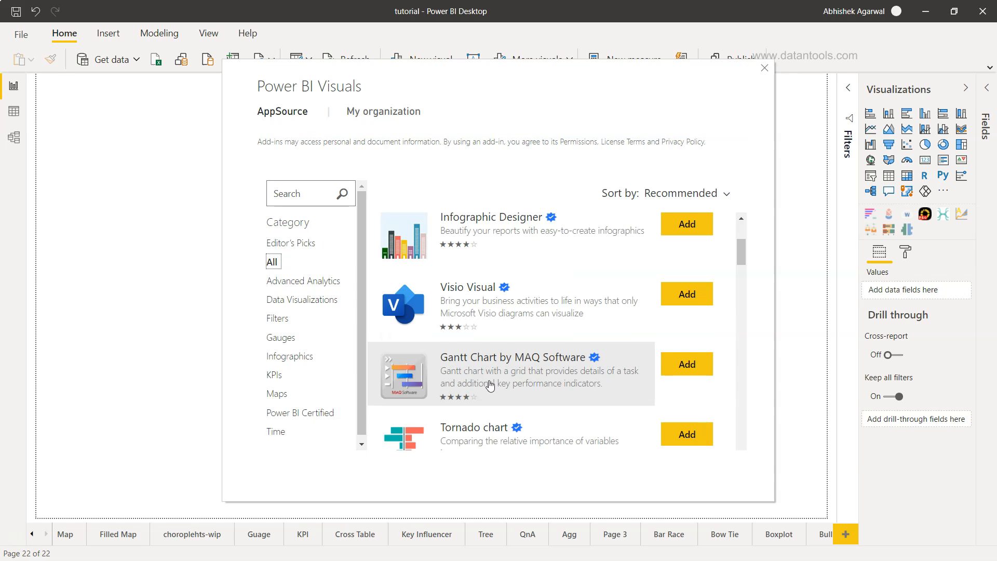
{"action": "scroll", "scroll_direction": "down", "scroll_amount": 3}
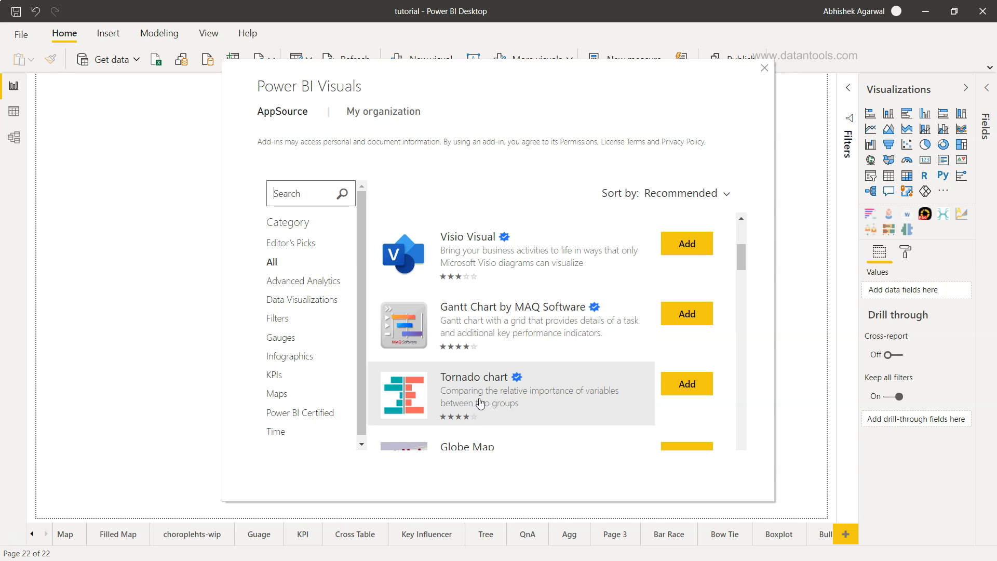
{"action": "mouse_move", "coordinate": [583, 402]}
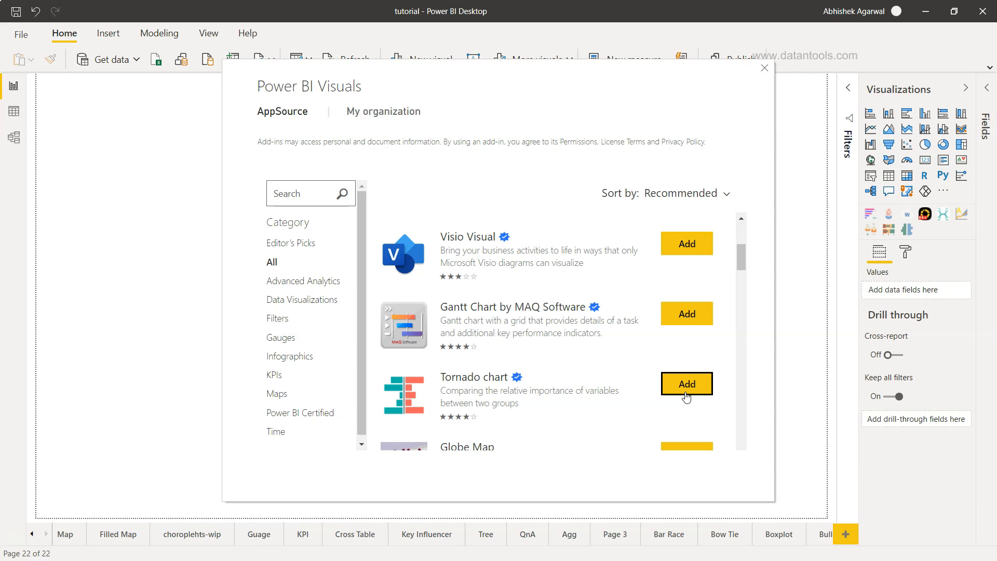
{"action": "mouse_move", "coordinate": [888, 281]}
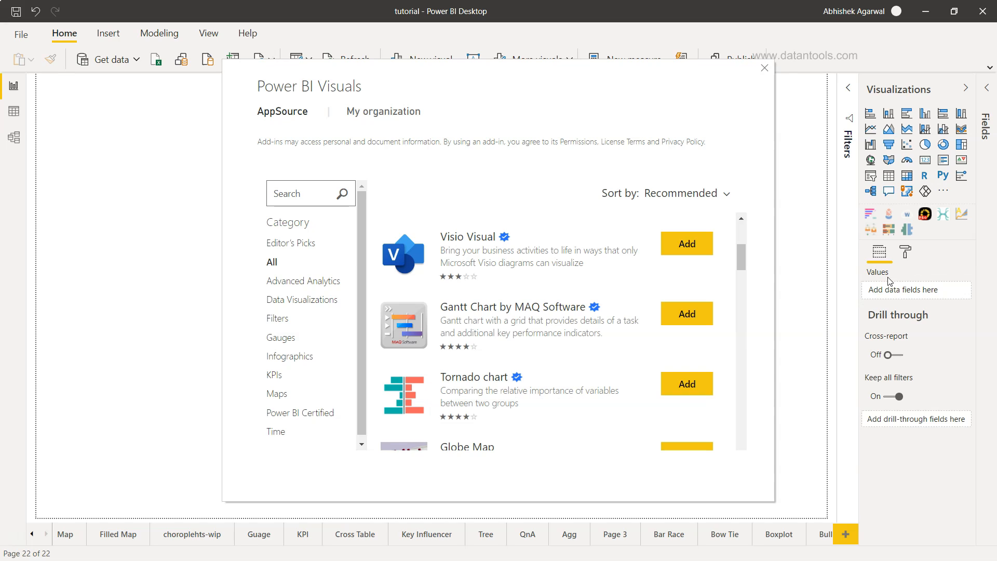
{"action": "mouse_move", "coordinate": [909, 238]}
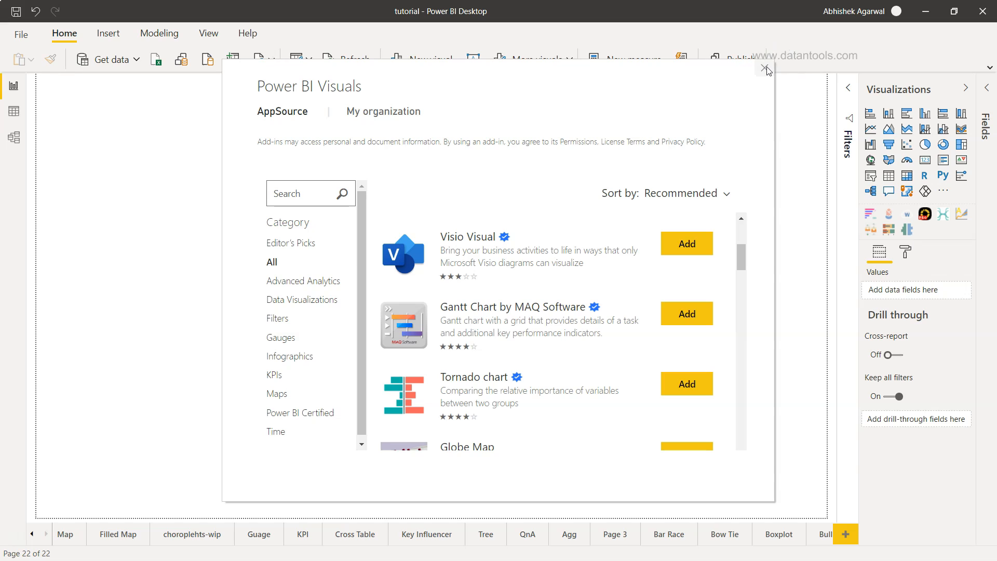
{"action": "left_click", "coordinate": [766, 71]}
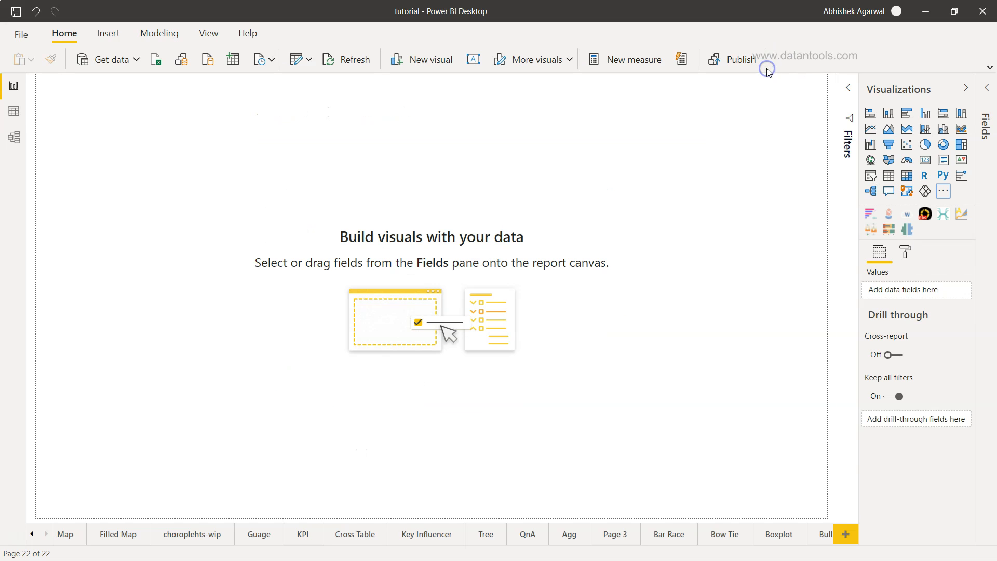
{"action": "mouse_move", "coordinate": [906, 230]}
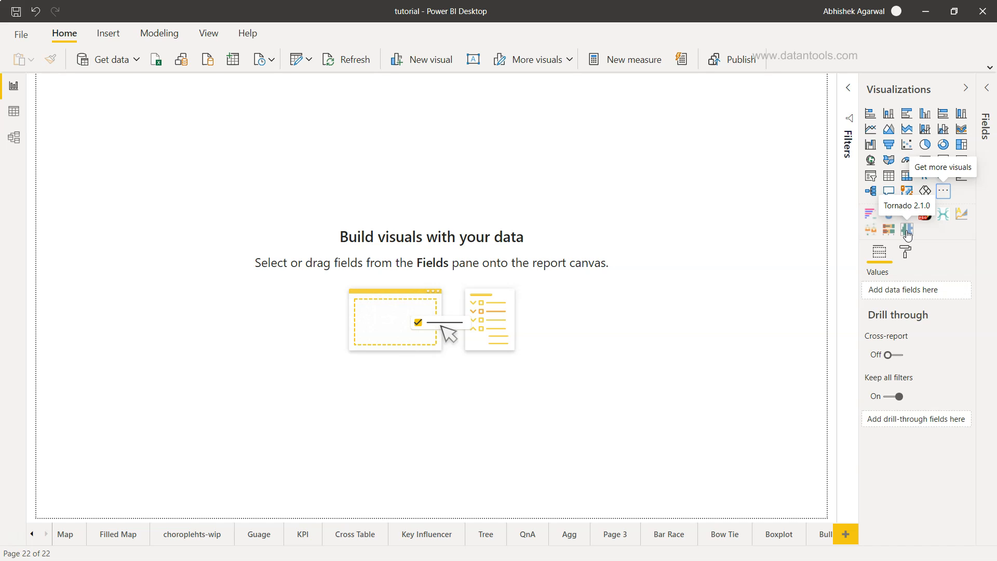
Place a new tornado chart visual and stretch it to fill the page
{"action": "left_click", "coordinate": [906, 230]}
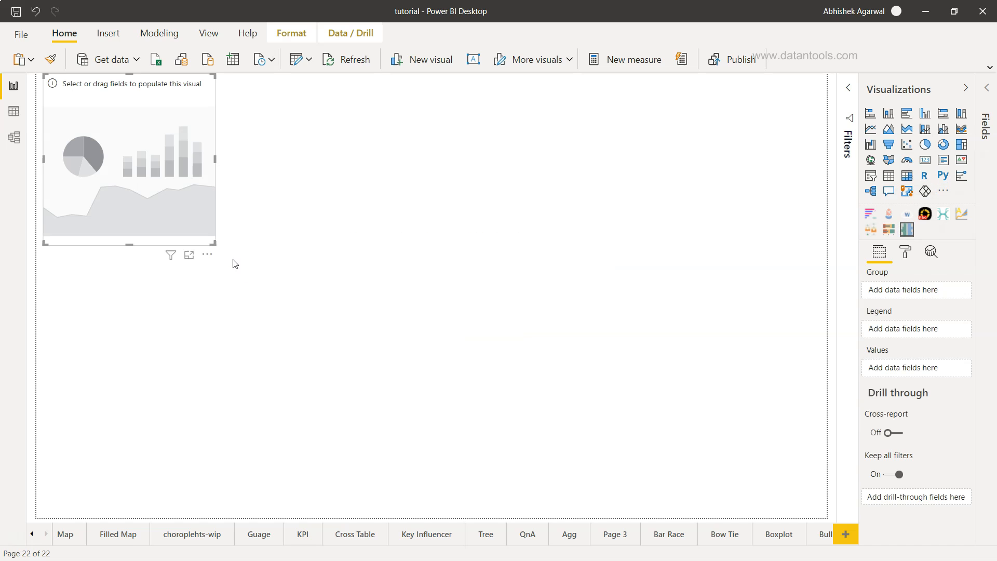
{"action": "left_click_drag", "start_coordinate": [215, 244], "coordinate": [747, 496]}
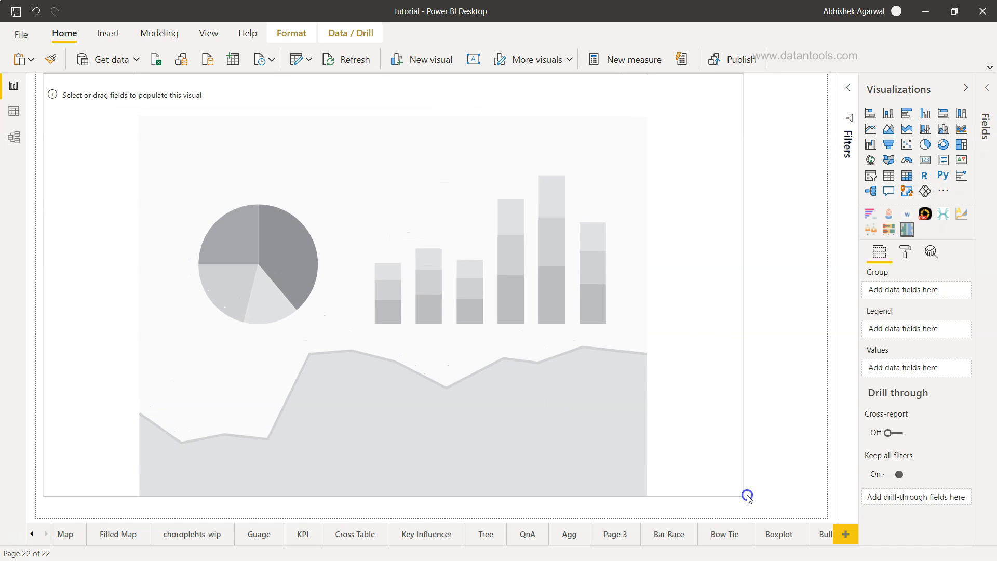
{"action": "left_click_drag", "start_coordinate": [747, 496], "coordinate": [813, 512]}
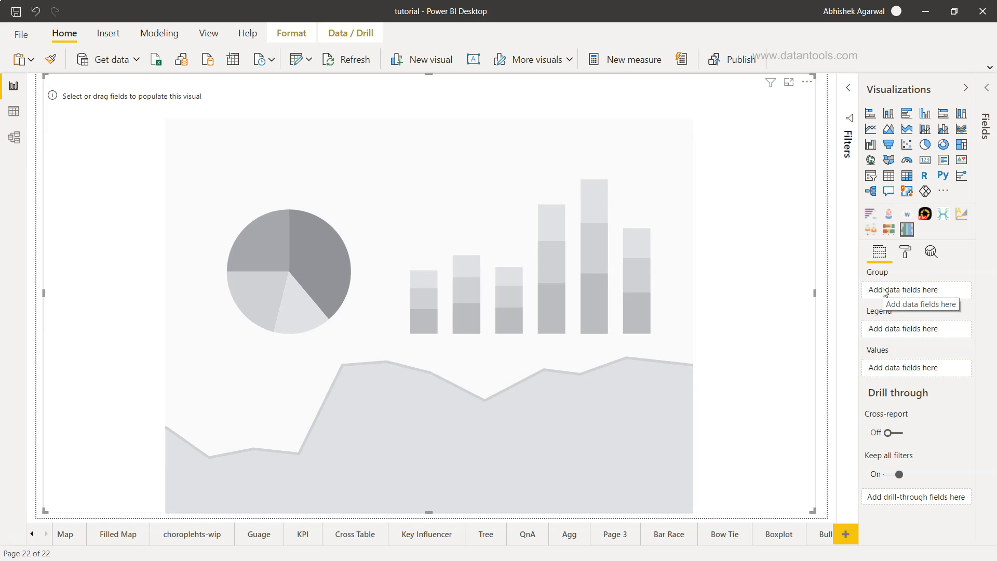
{"action": "mouse_move", "coordinate": [905, 329]}
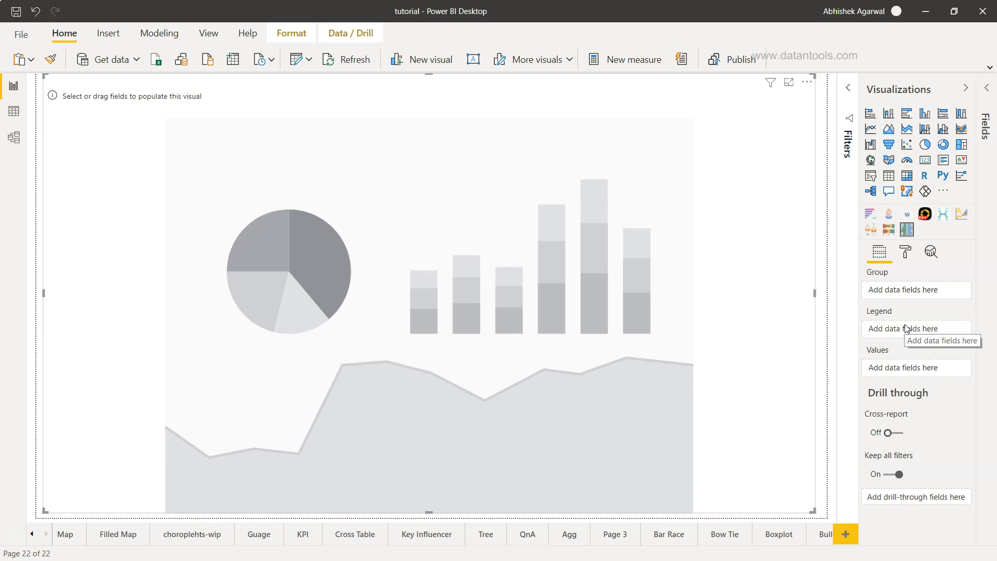
{"action": "mouse_move", "coordinate": [905, 371]}
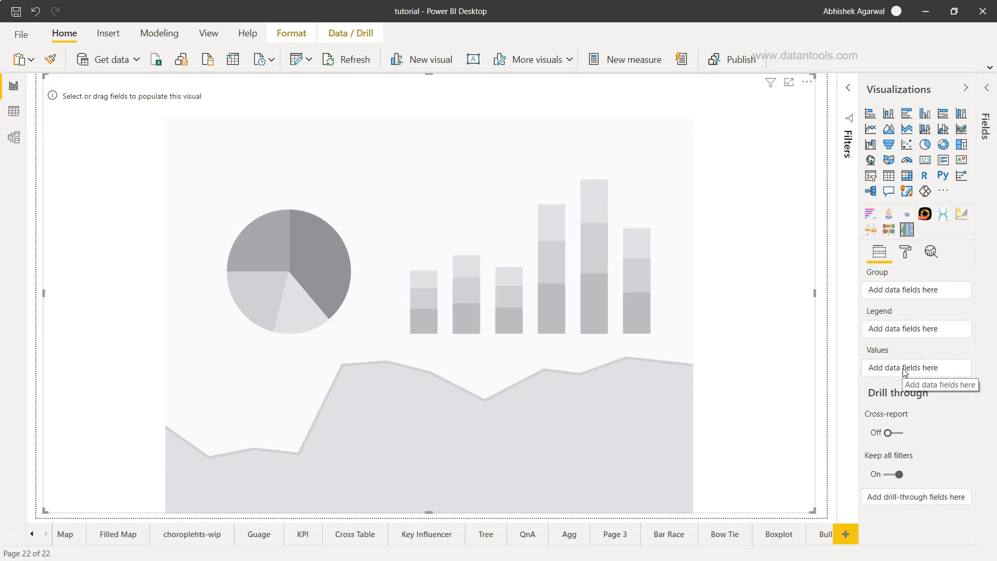
{"action": "mouse_move", "coordinate": [898, 305]}
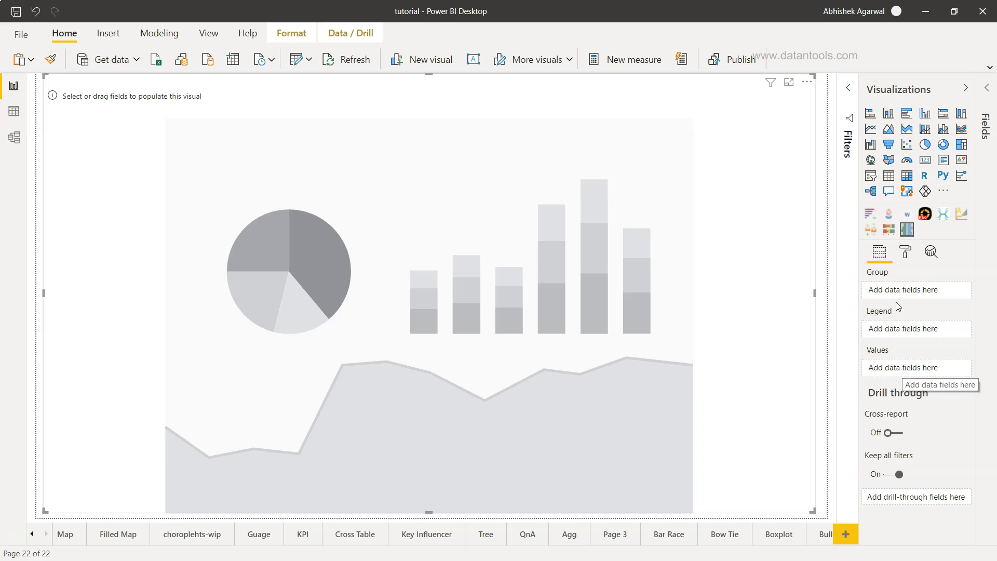
{"action": "mouse_move", "coordinate": [894, 291]}
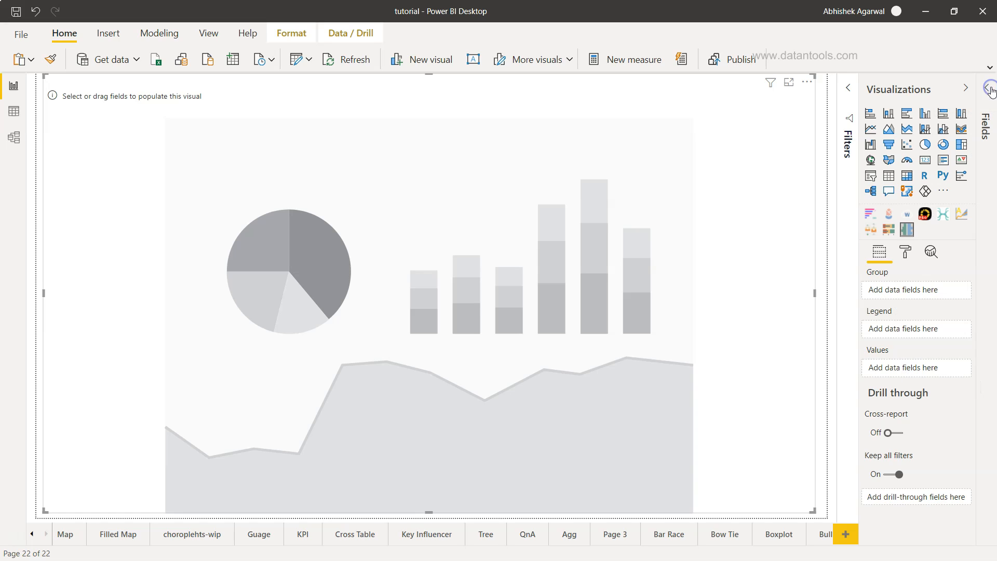
Group the chart by Product Sub-Category with Order Date, Year level only, as legend
{"action": "left_click", "coordinate": [989, 88]}
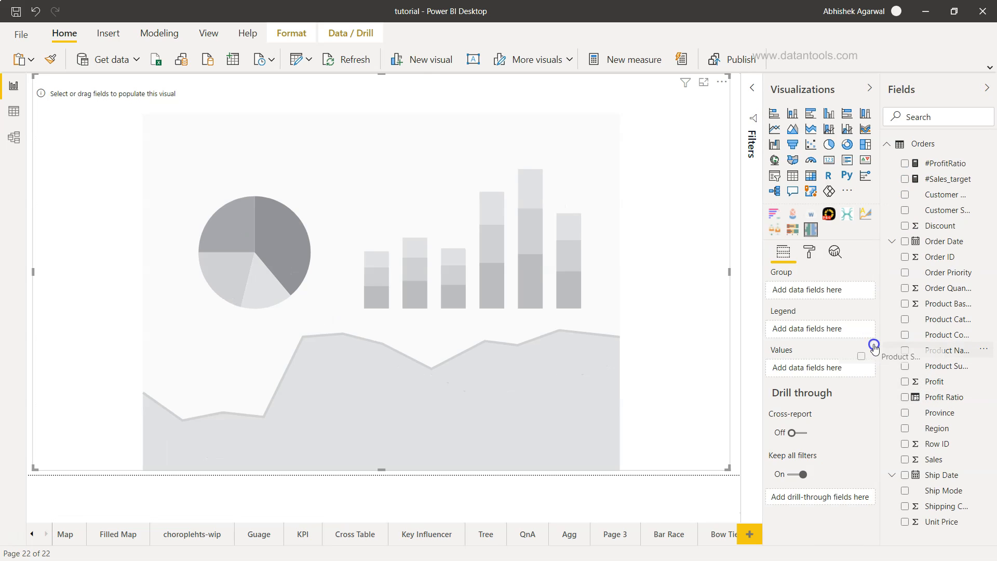
{"action": "left_click", "coordinate": [905, 365]}
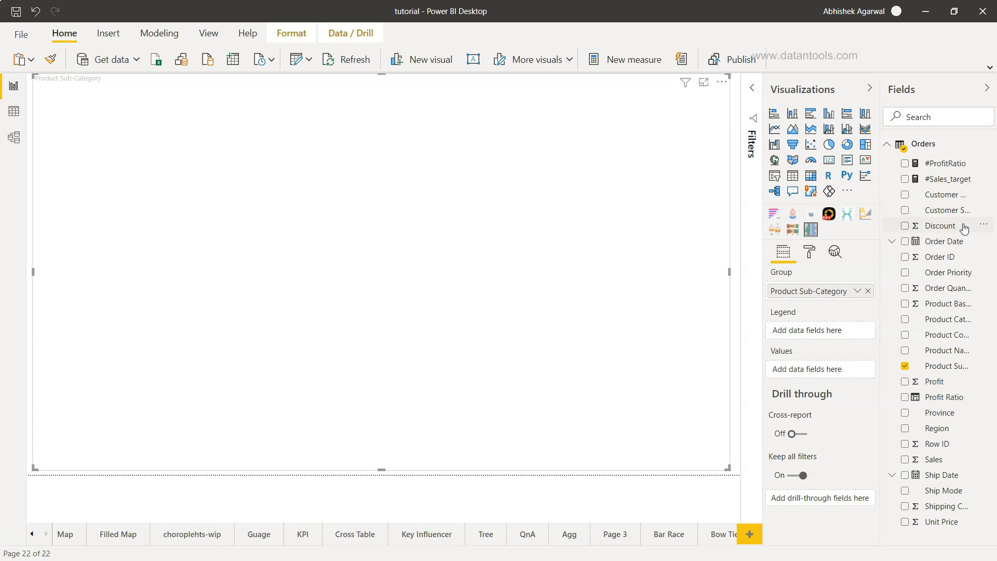
{"action": "left_click", "coordinate": [904, 241]}
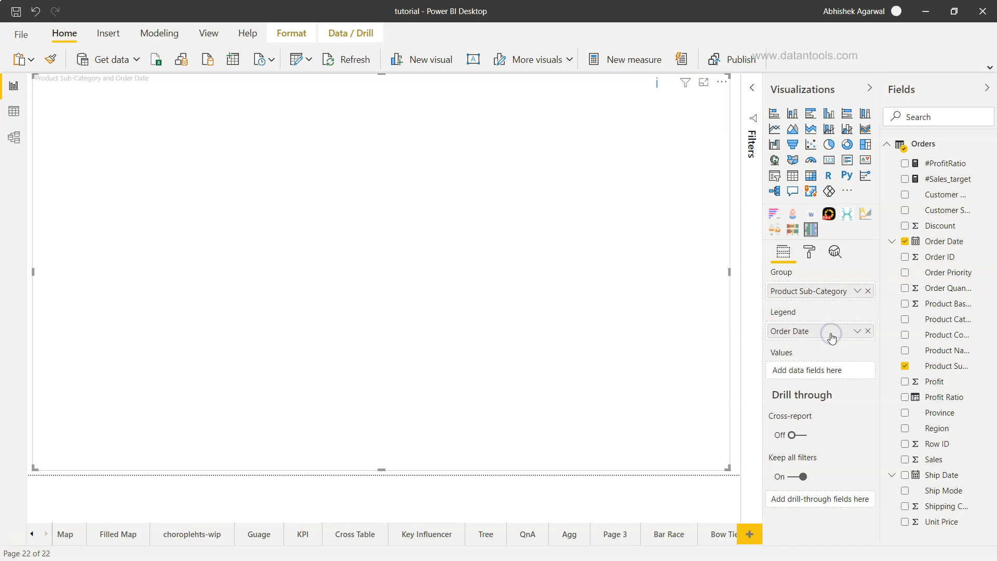
{"action": "left_click", "coordinate": [856, 331]}
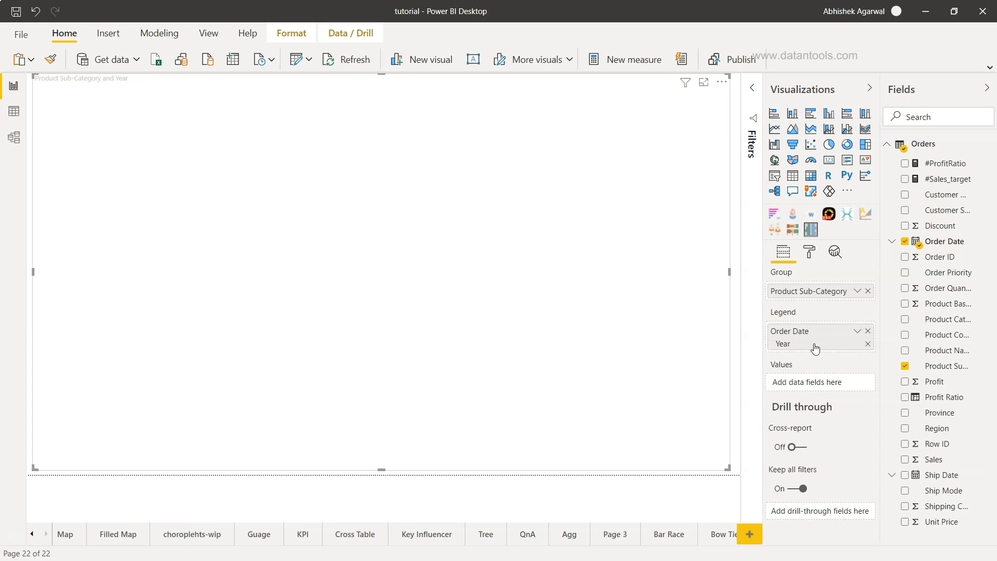
{"action": "mouse_move", "coordinate": [819, 349]}
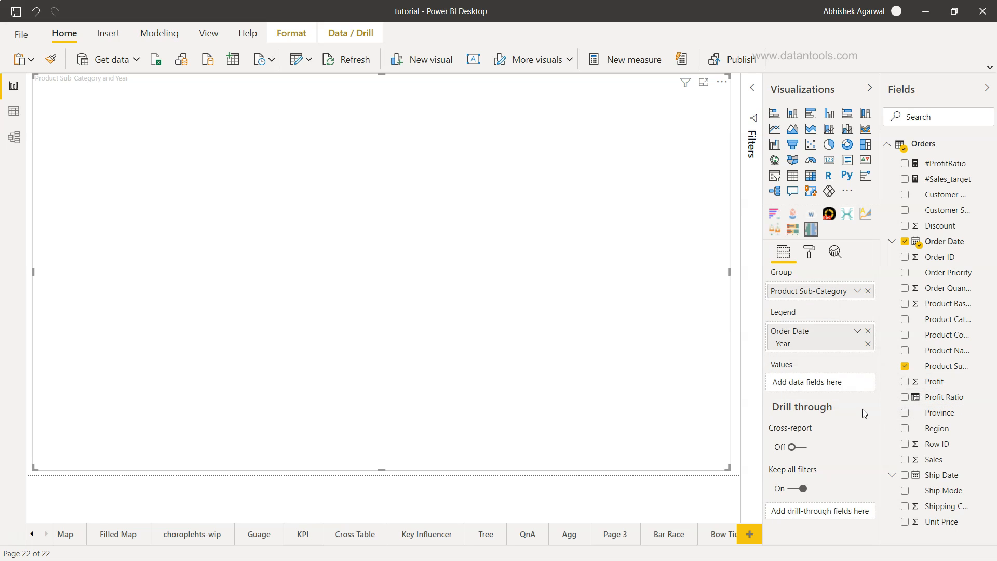
{"action": "mouse_move", "coordinate": [929, 471]}
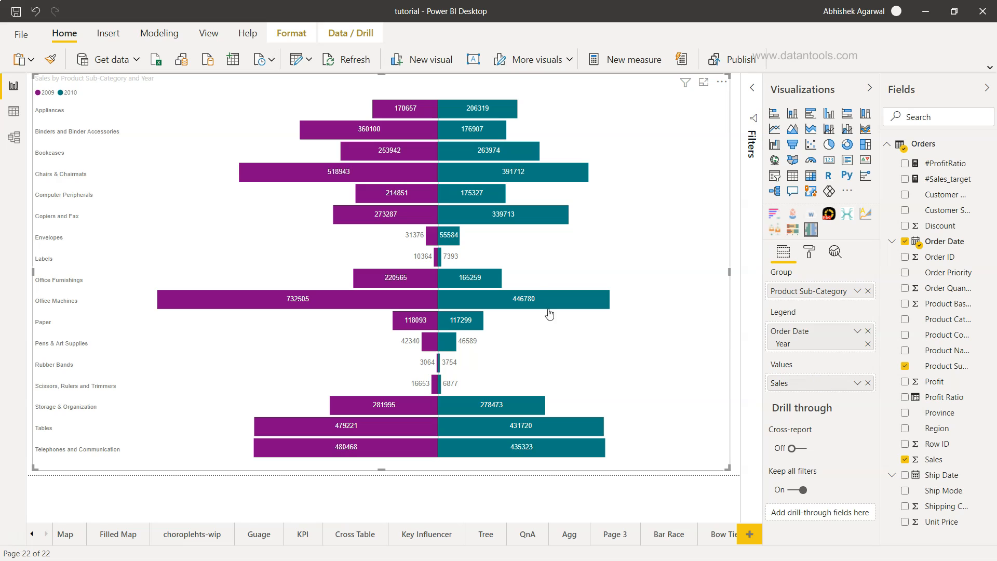
{"action": "mouse_move", "coordinate": [49, 113]}
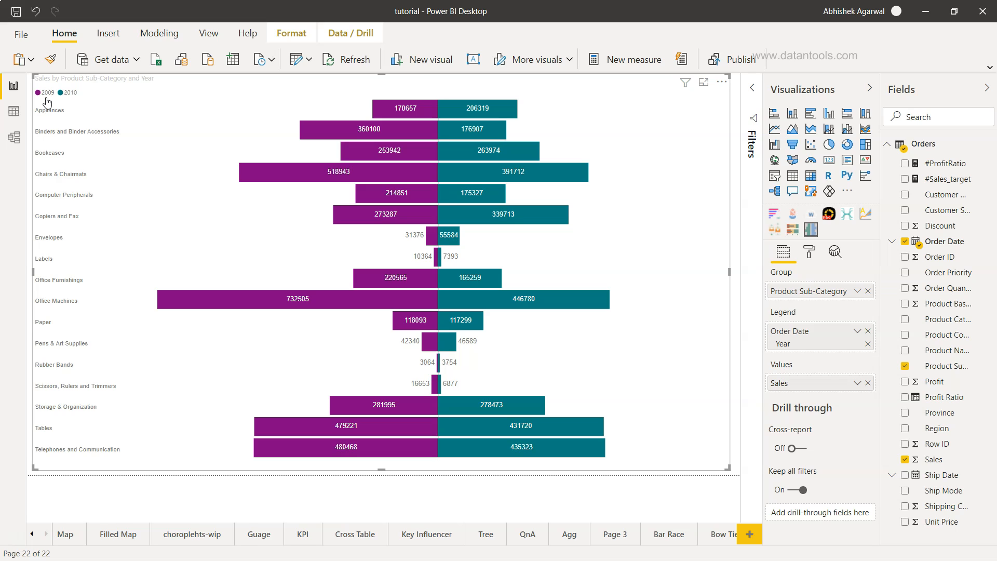
{"action": "mouse_move", "coordinate": [76, 96]}
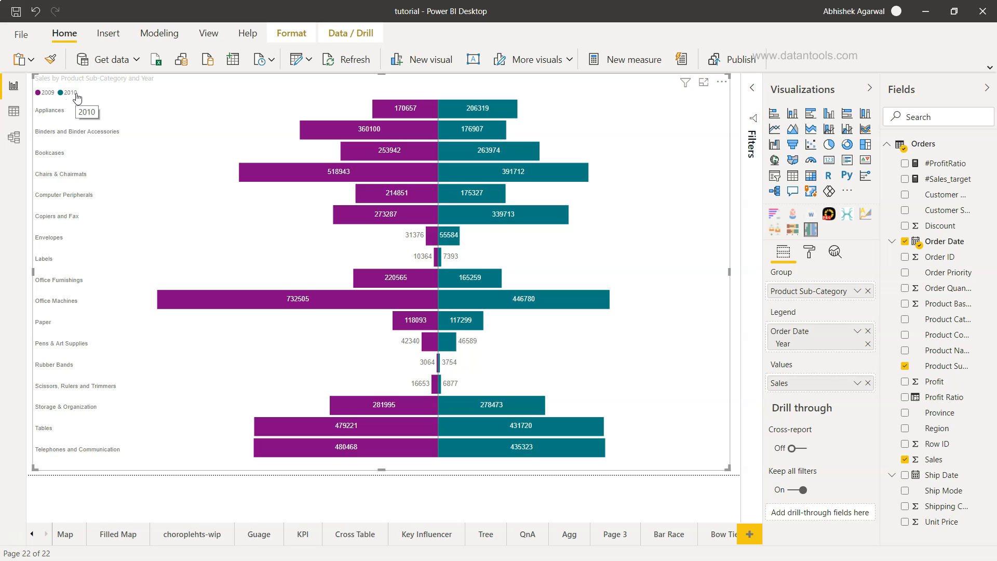
{"action": "mouse_move", "coordinate": [240, 309]}
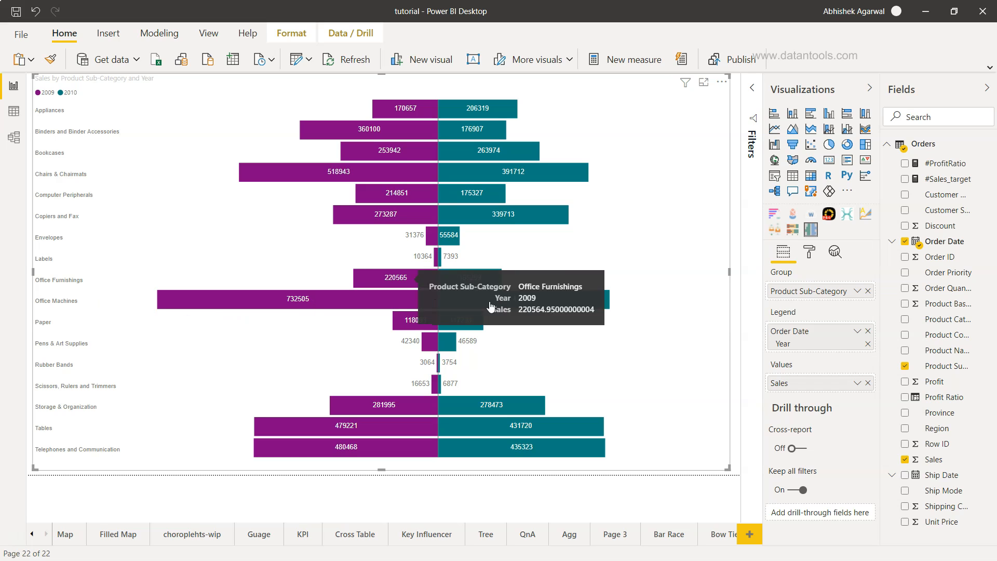
{"action": "mouse_move", "coordinate": [552, 306]}
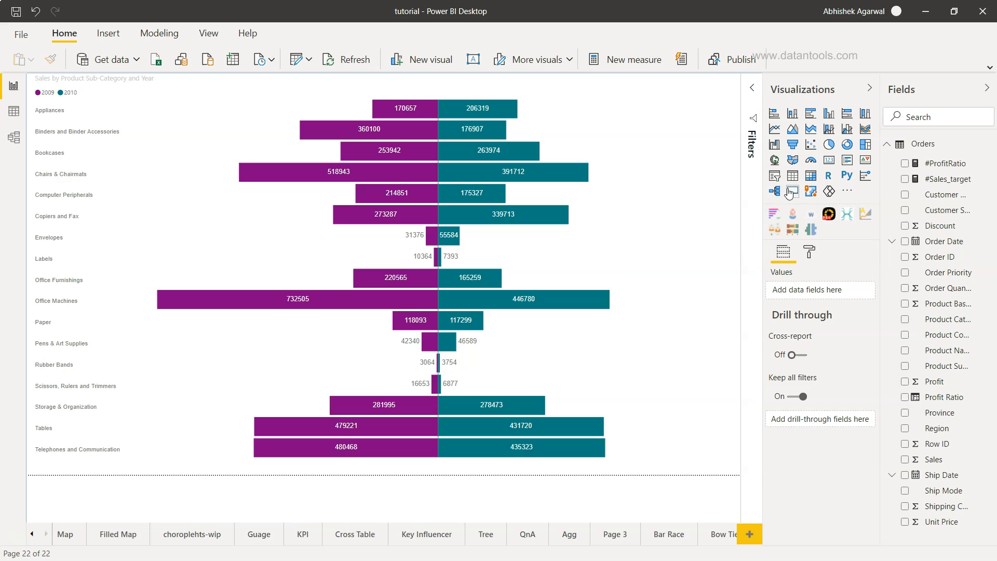
Add an Order Date slicer using Date Hierarchy, with the Day and Quarter levels removed
{"action": "left_click", "coordinate": [774, 175]}
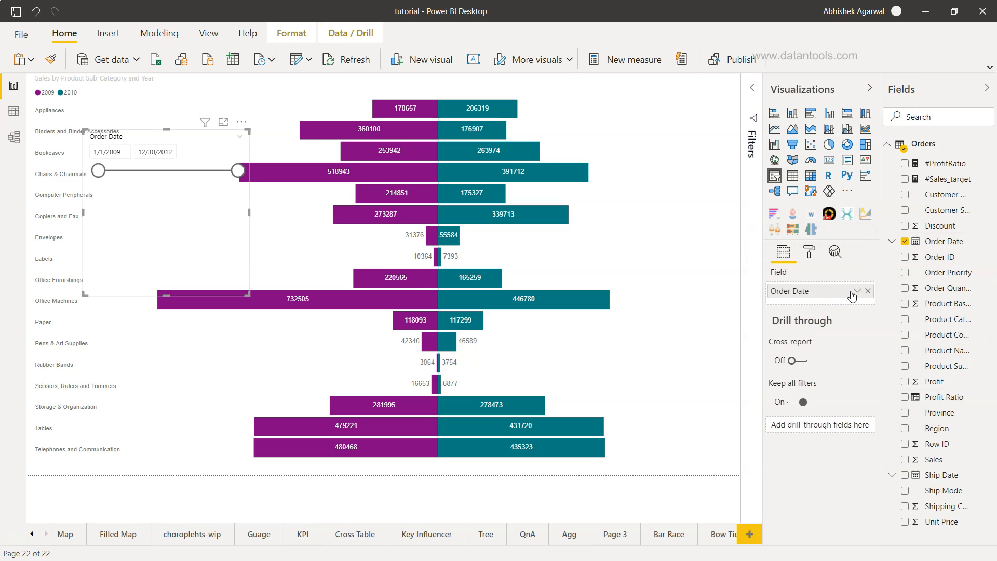
{"action": "left_click", "coordinate": [857, 291]}
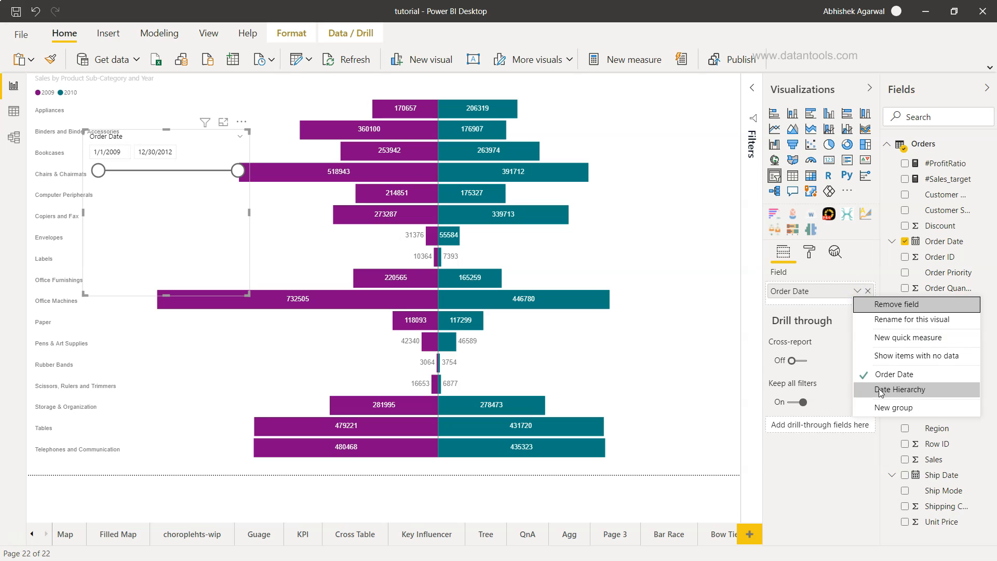
{"action": "left_click", "coordinate": [898, 389]}
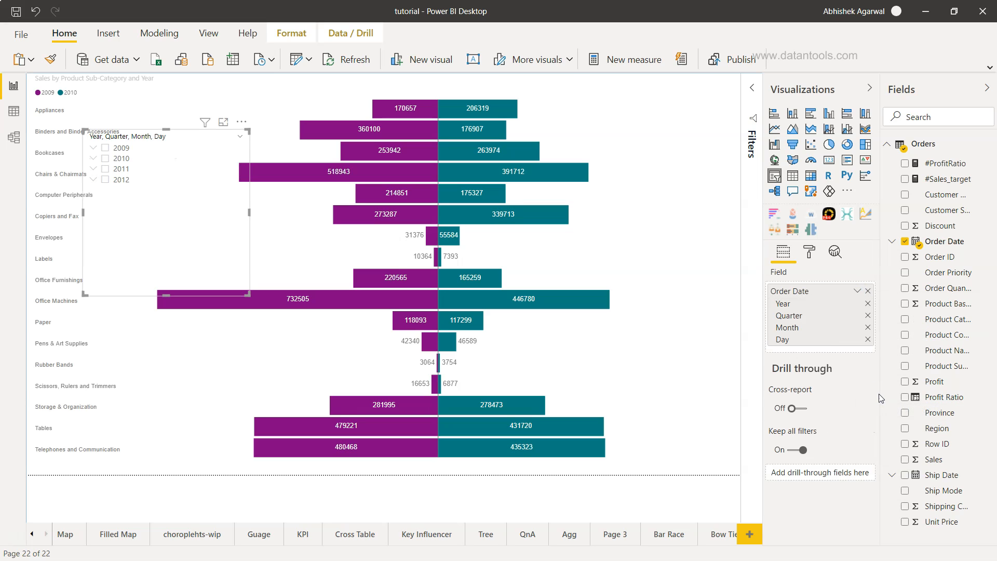
{"action": "left_click", "coordinate": [867, 339]}
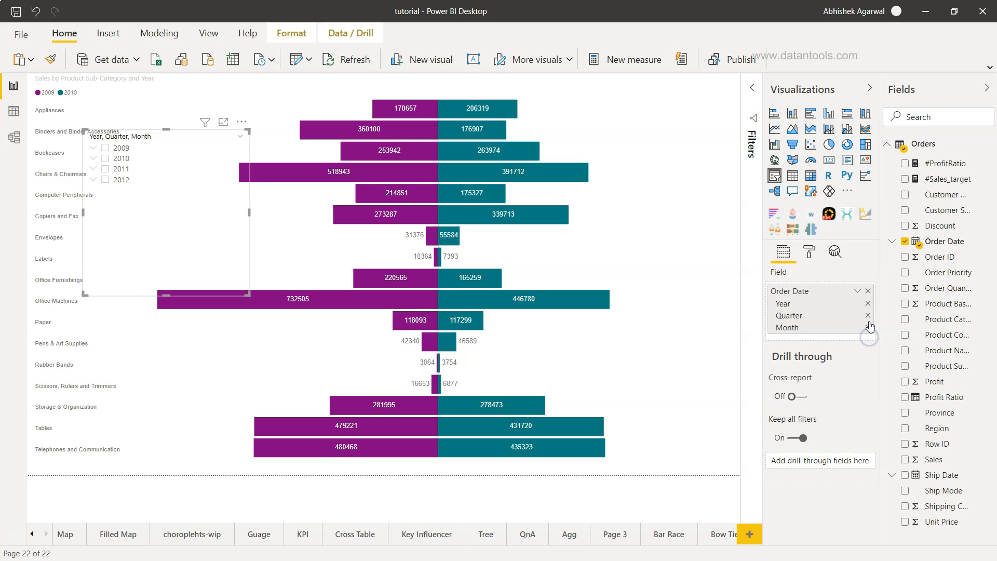
{"action": "left_click", "coordinate": [867, 326]}
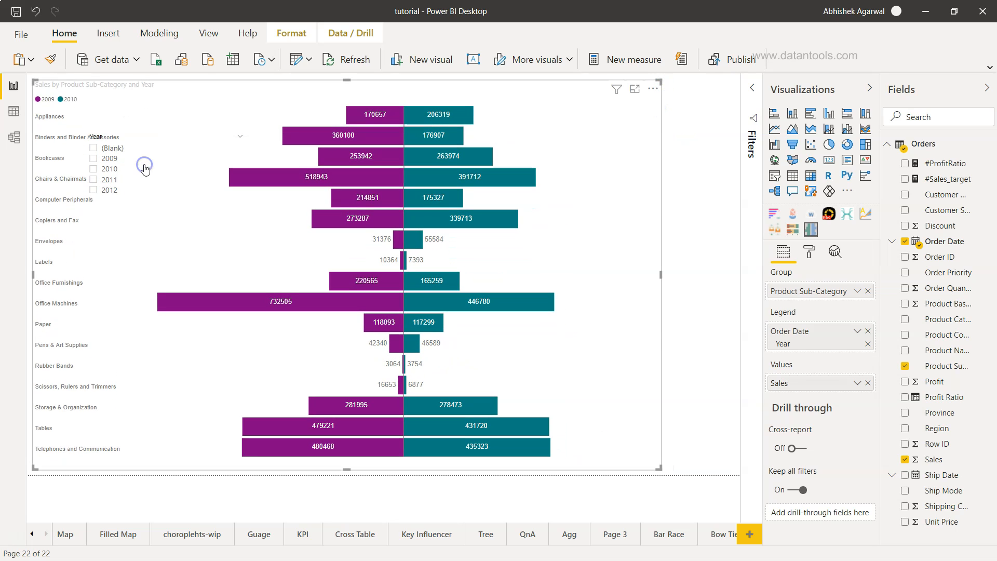
{"action": "mouse_move", "coordinate": [604, 136]}
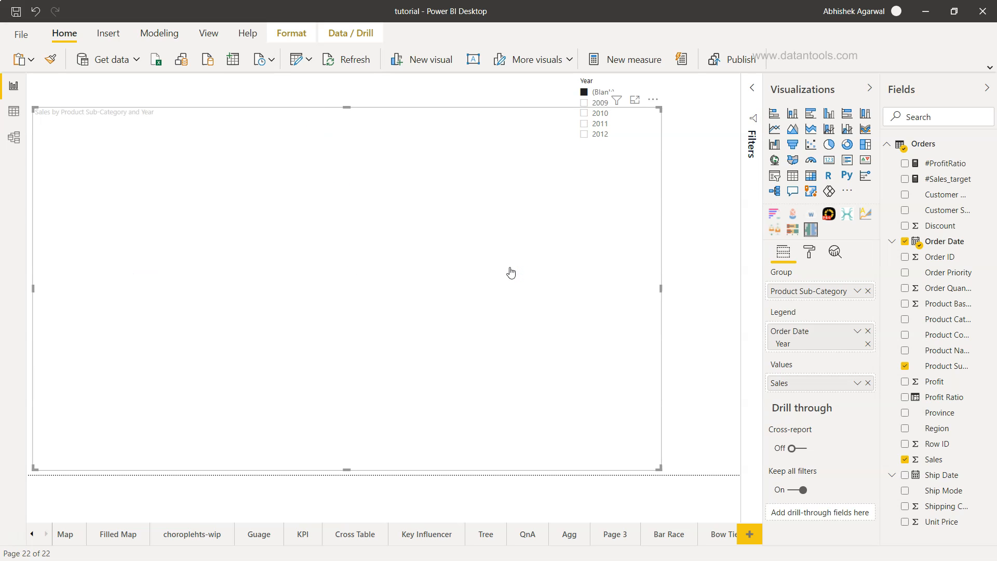
Leave only 2009 and 2012 selected in the Year slicer, dropping the briefly chosen 2010
{"action": "left_click", "coordinate": [10, 551]}
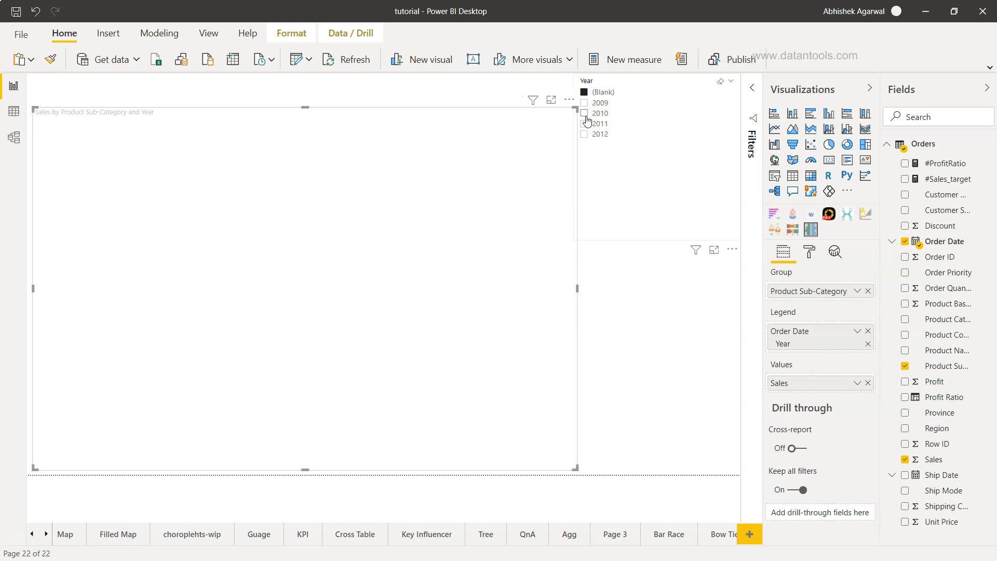
{"action": "left_click", "coordinate": [583, 114]}
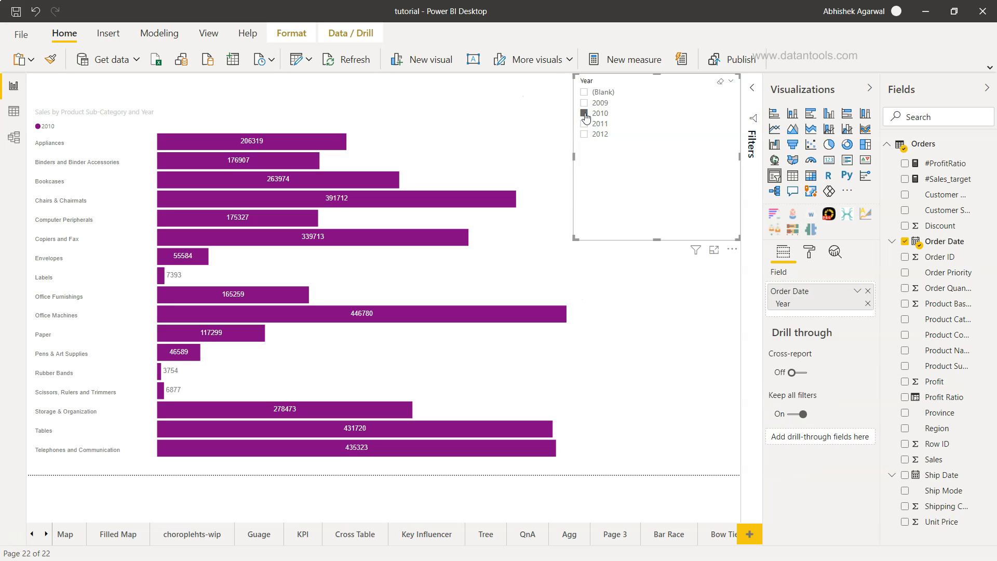
{"action": "left_click", "coordinate": [584, 114]}
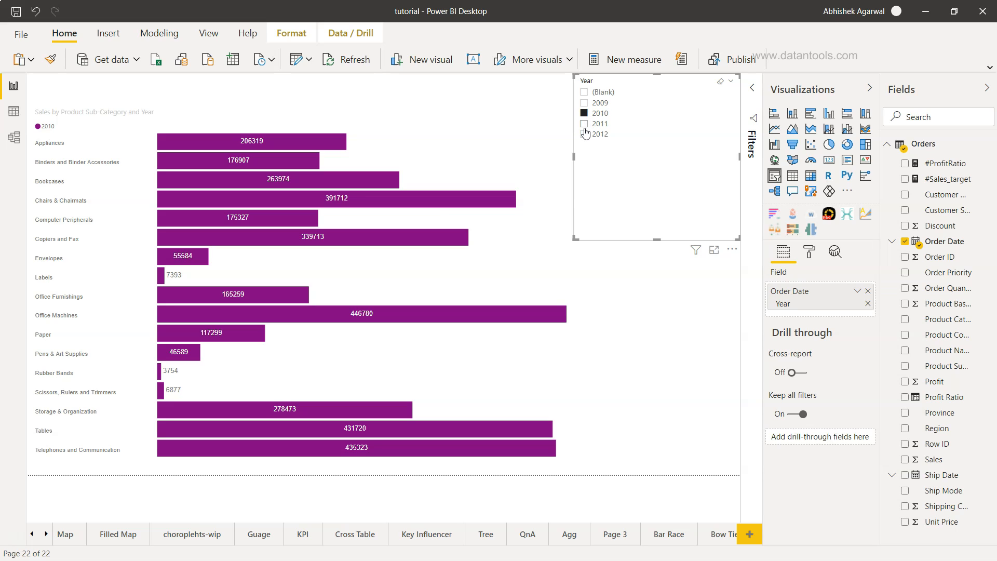
{"action": "left_click", "coordinate": [584, 133]}
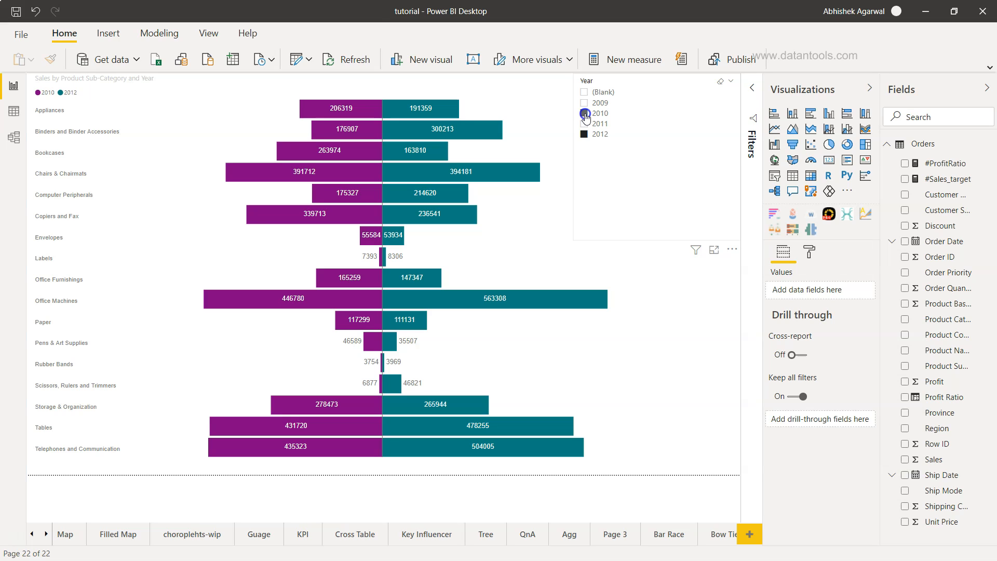
{"action": "left_click", "coordinate": [583, 113]}
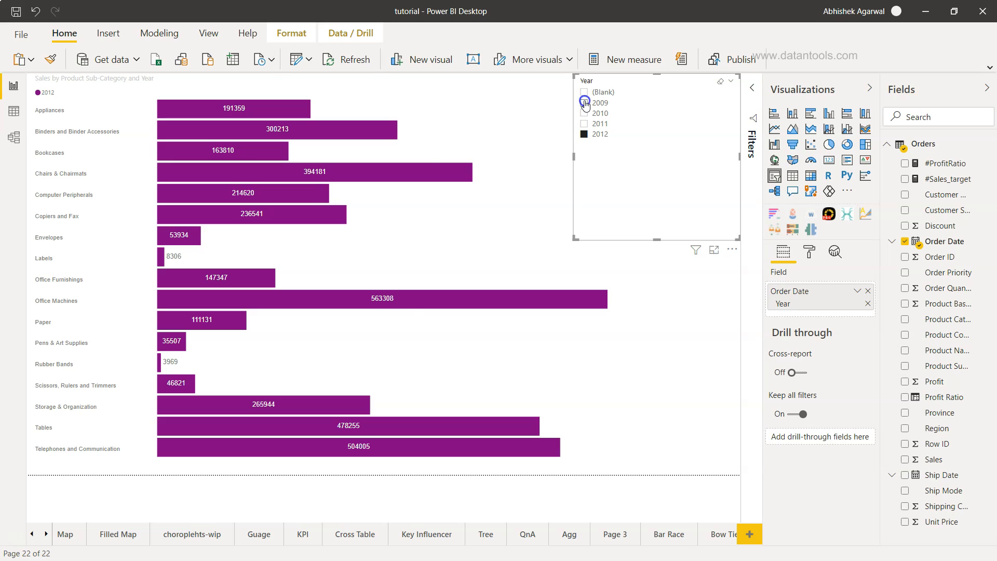
{"action": "left_click", "coordinate": [584, 103]}
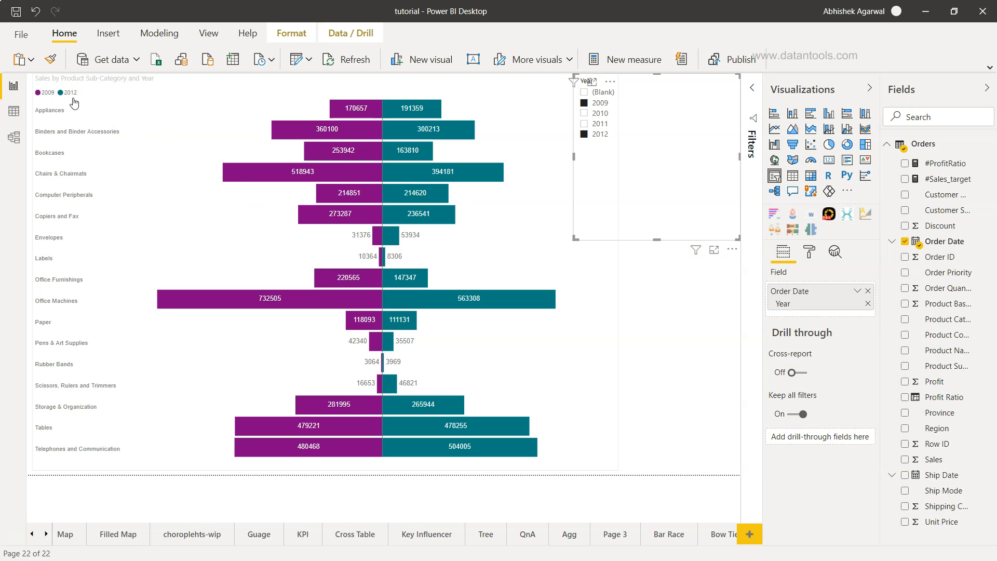
{"action": "mouse_move", "coordinate": [414, 168]}
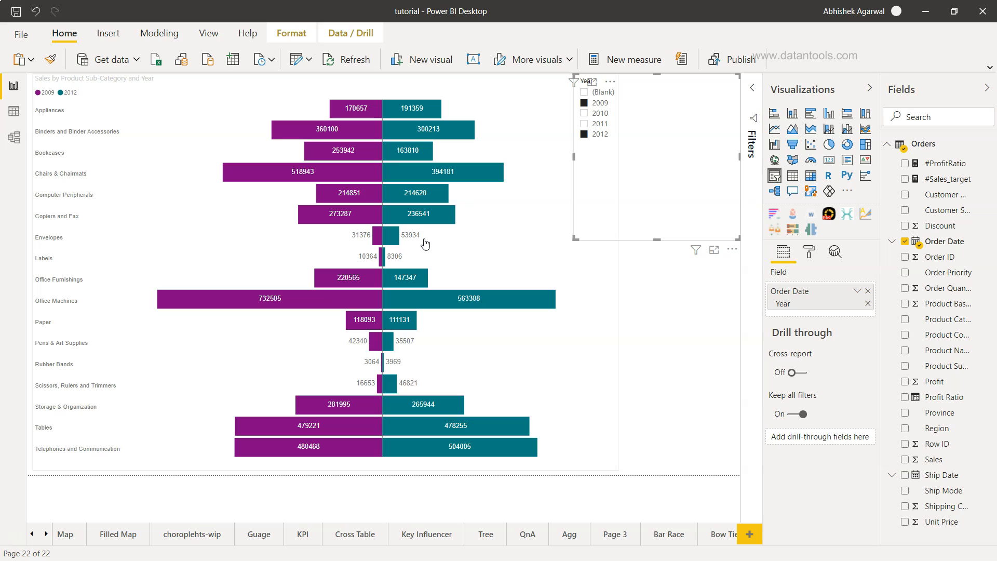
{"action": "mouse_move", "coordinate": [43, 299]}
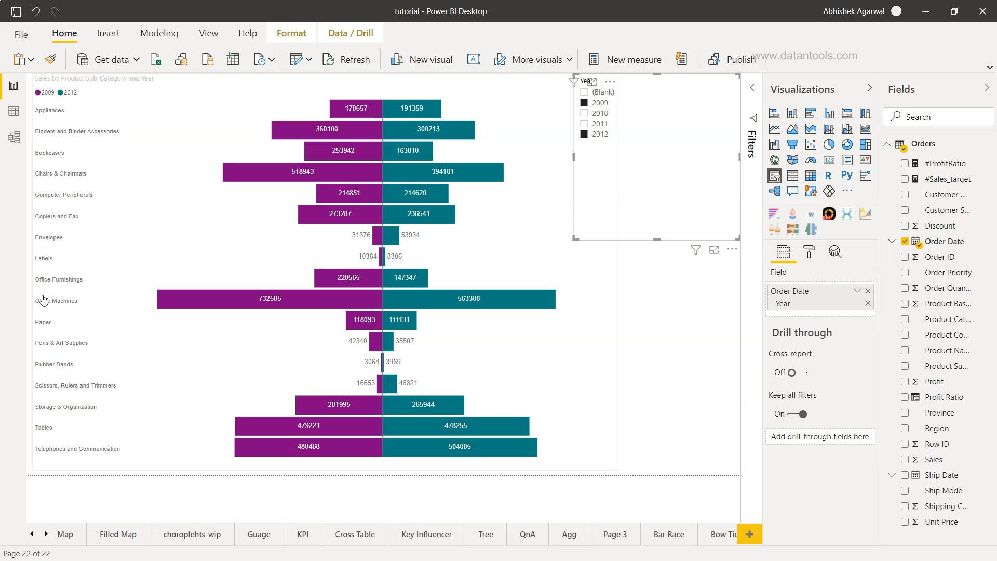
{"action": "mouse_move", "coordinate": [570, 336]}
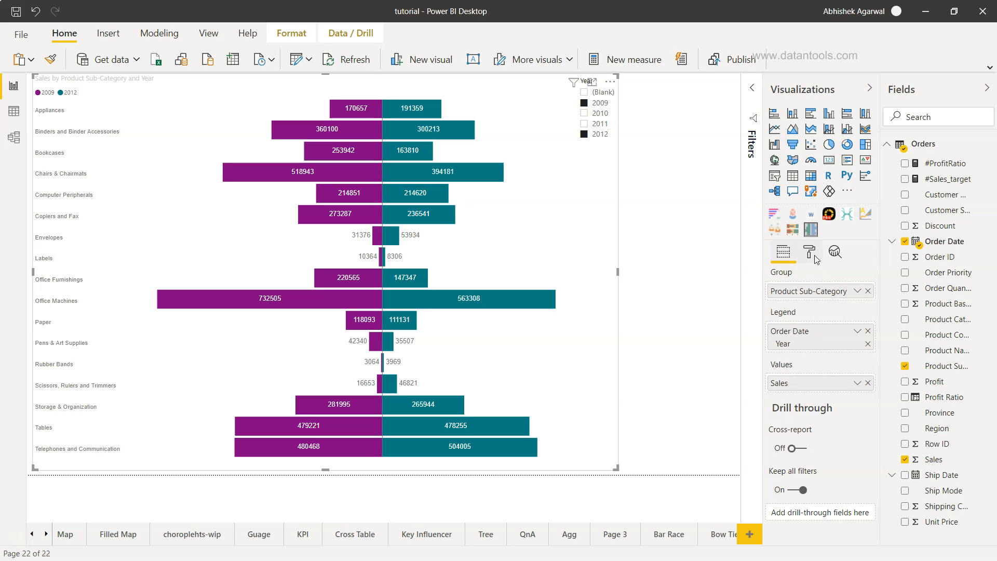
In the chart's Data colors settings, make 2009 green and 2012 orange
{"action": "left_click", "coordinate": [809, 252]}
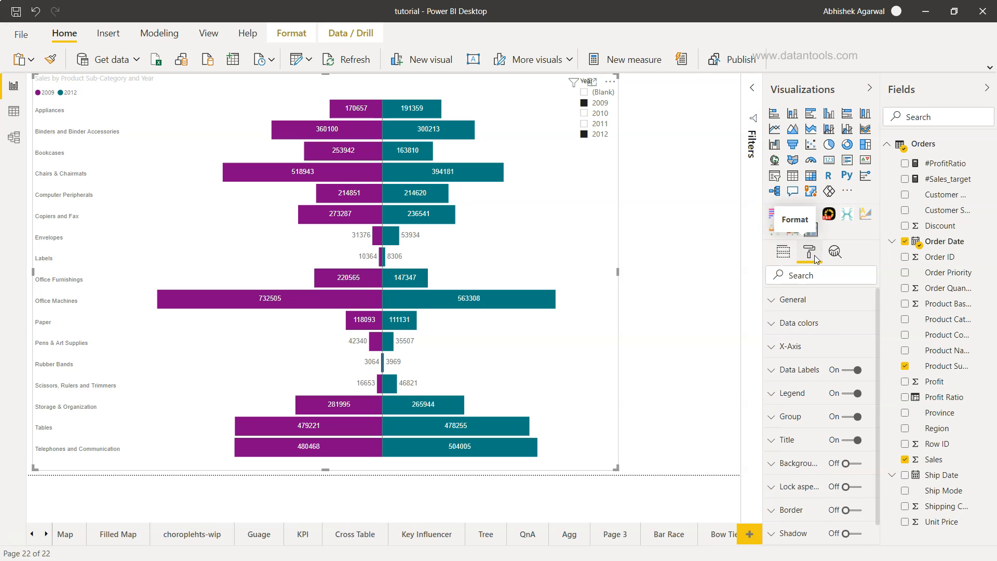
{"action": "left_click", "coordinate": [796, 322]}
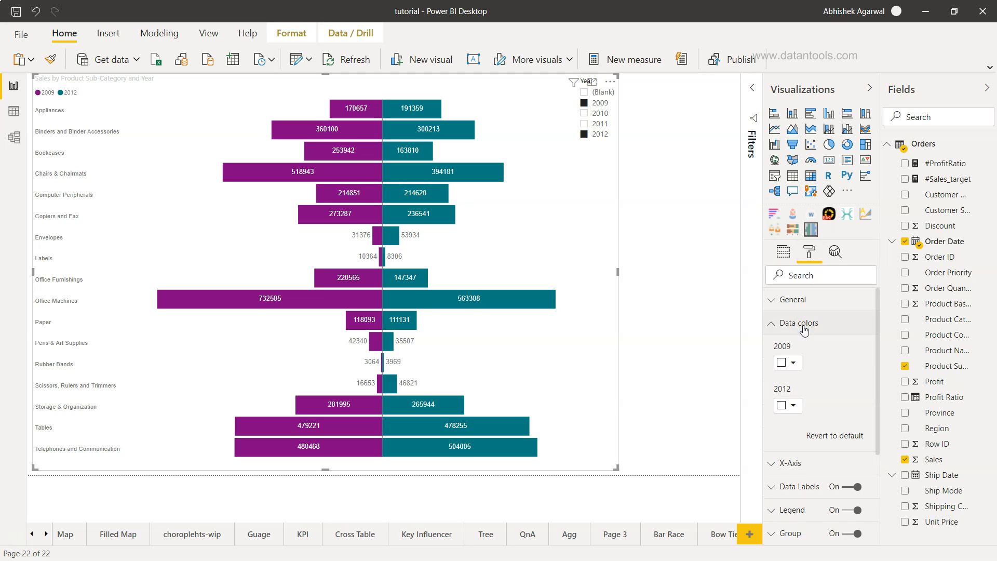
{"action": "left_click", "coordinate": [795, 362]}
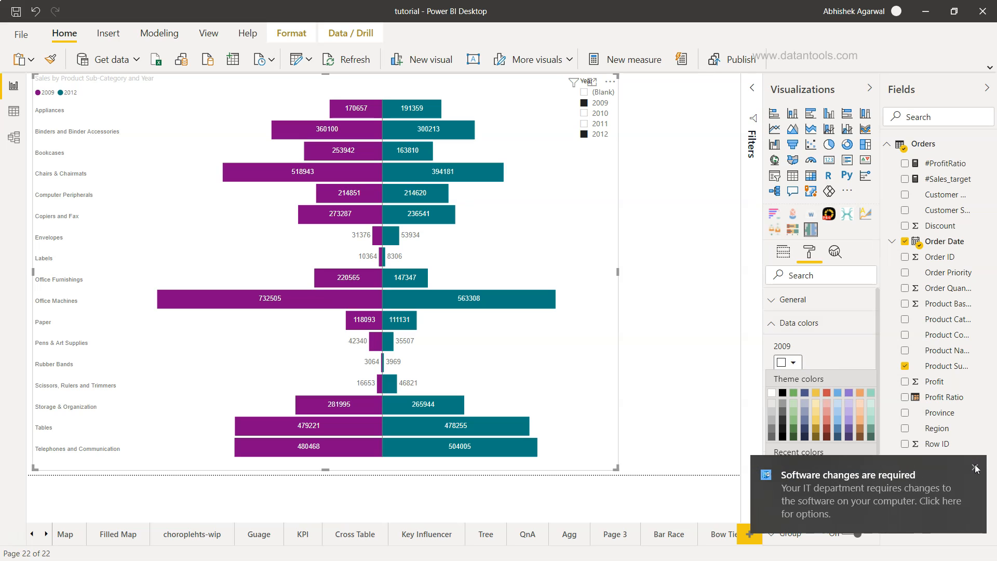
{"action": "left_click", "coordinate": [785, 361]}
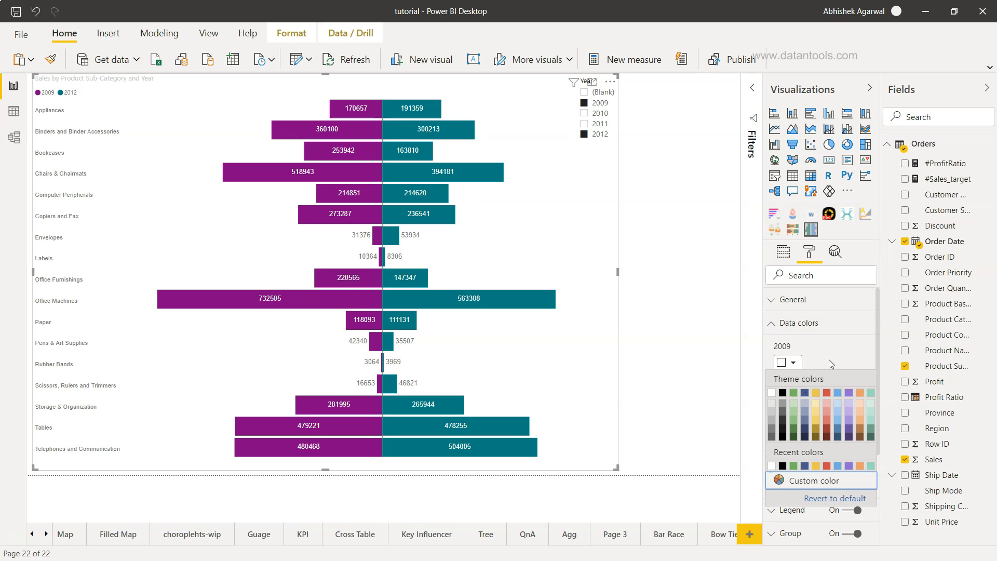
{"action": "left_click", "coordinate": [786, 362]}
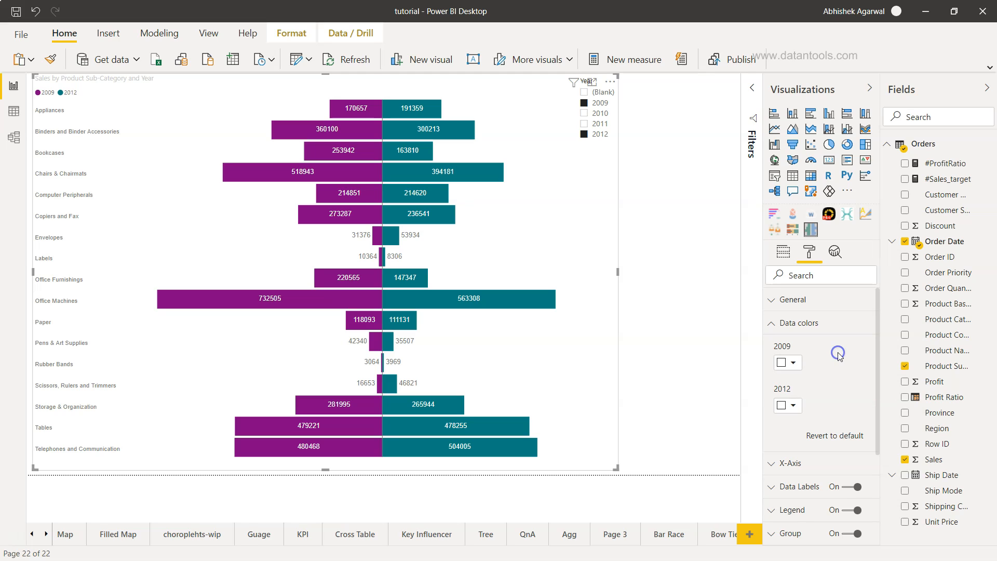
{"action": "mouse_move", "coordinate": [788, 362]}
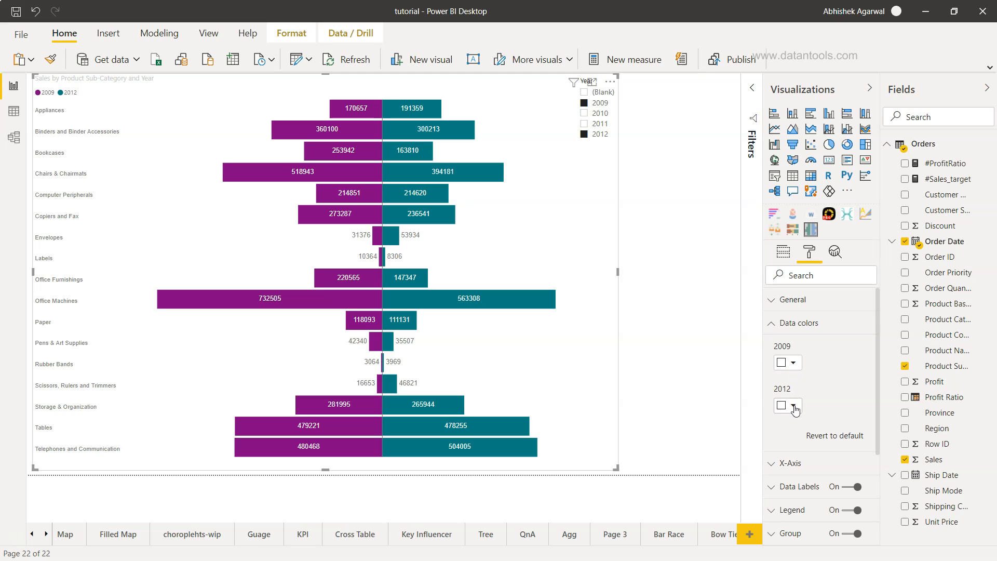
{"action": "left_click", "coordinate": [794, 405]}
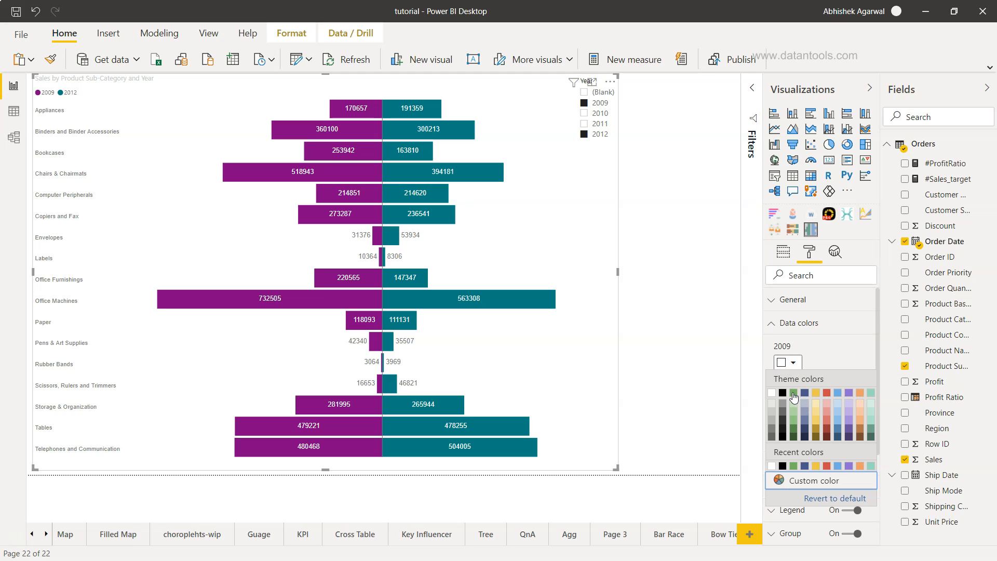
{"action": "left_click", "coordinate": [794, 394]}
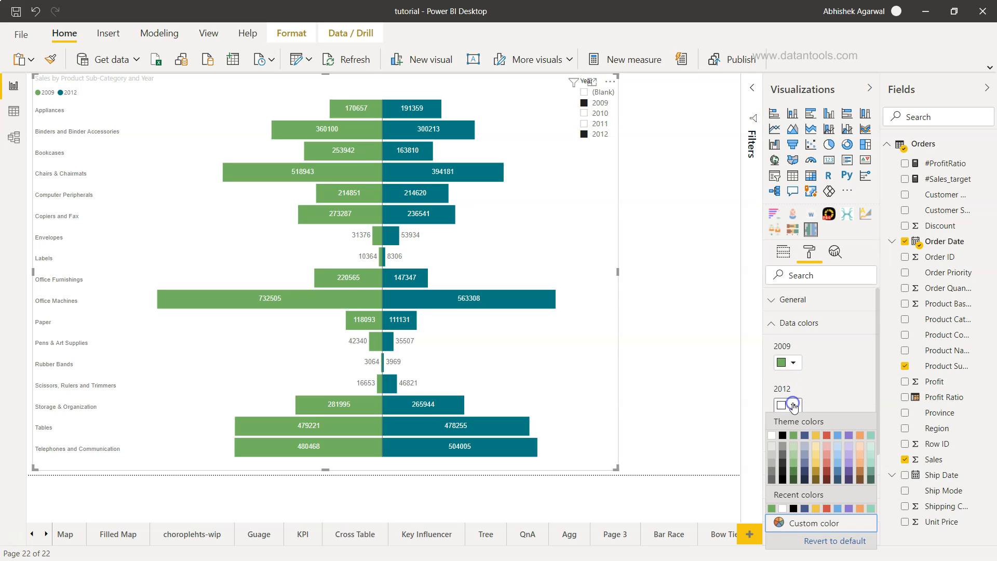
{"action": "mouse_move", "coordinate": [857, 438]}
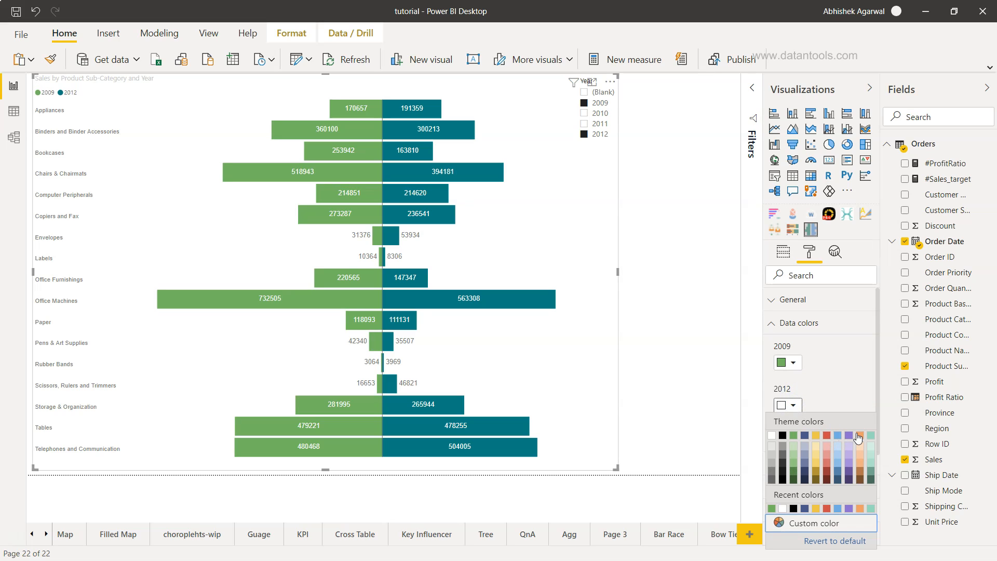
{"action": "left_click", "coordinate": [857, 436]}
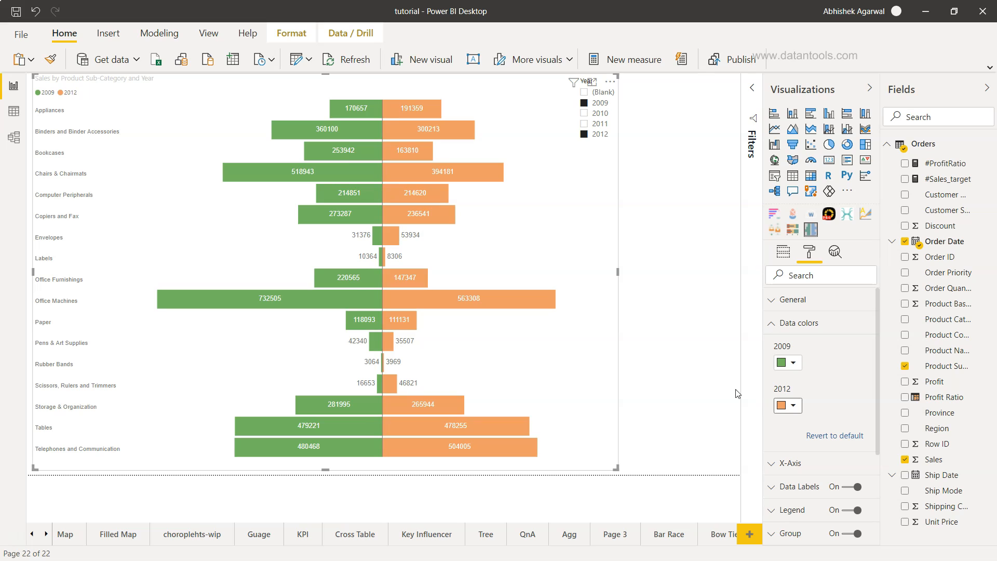